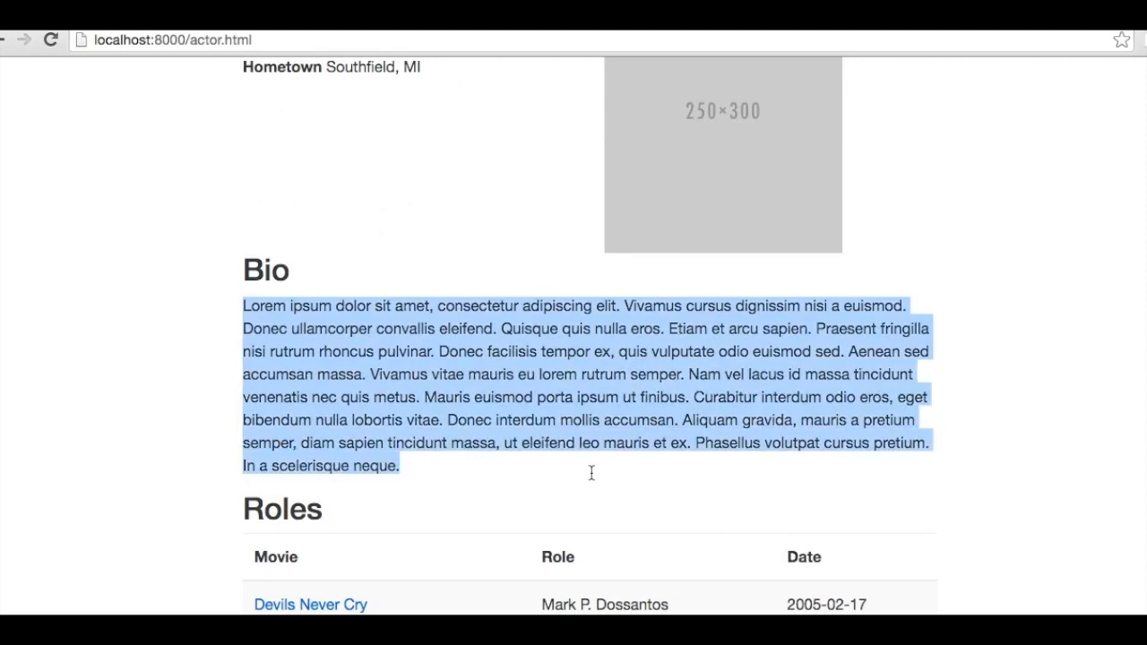
Review the static actor, movie and blog pages, scrolling through each in turn
scroll("down", 3)
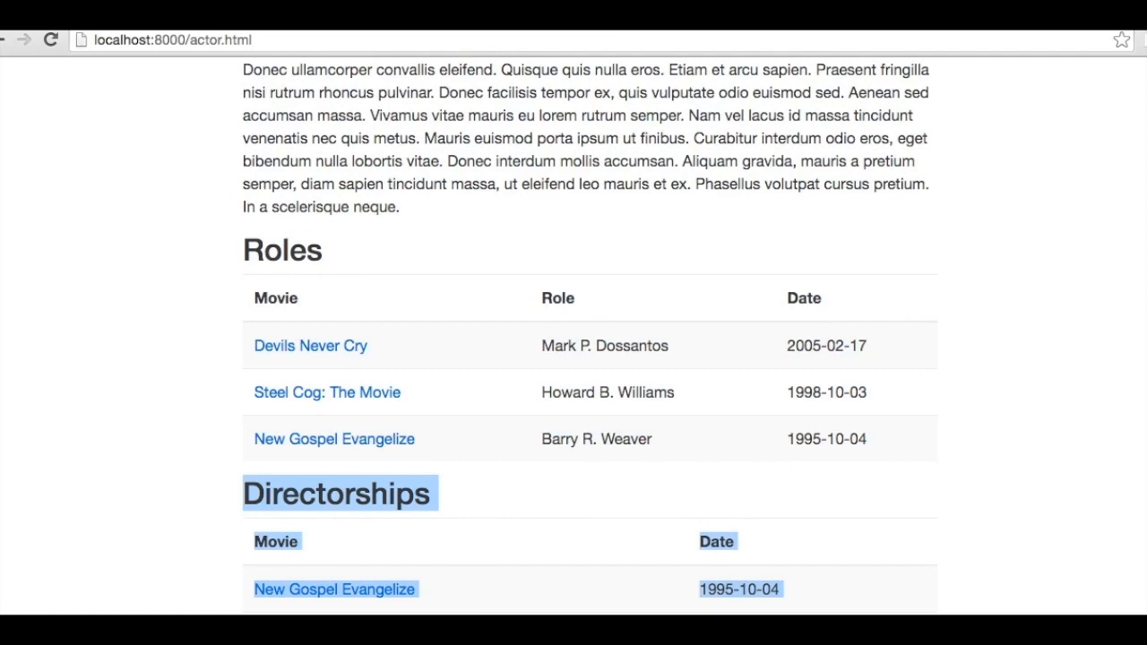
left_click(333, 588)
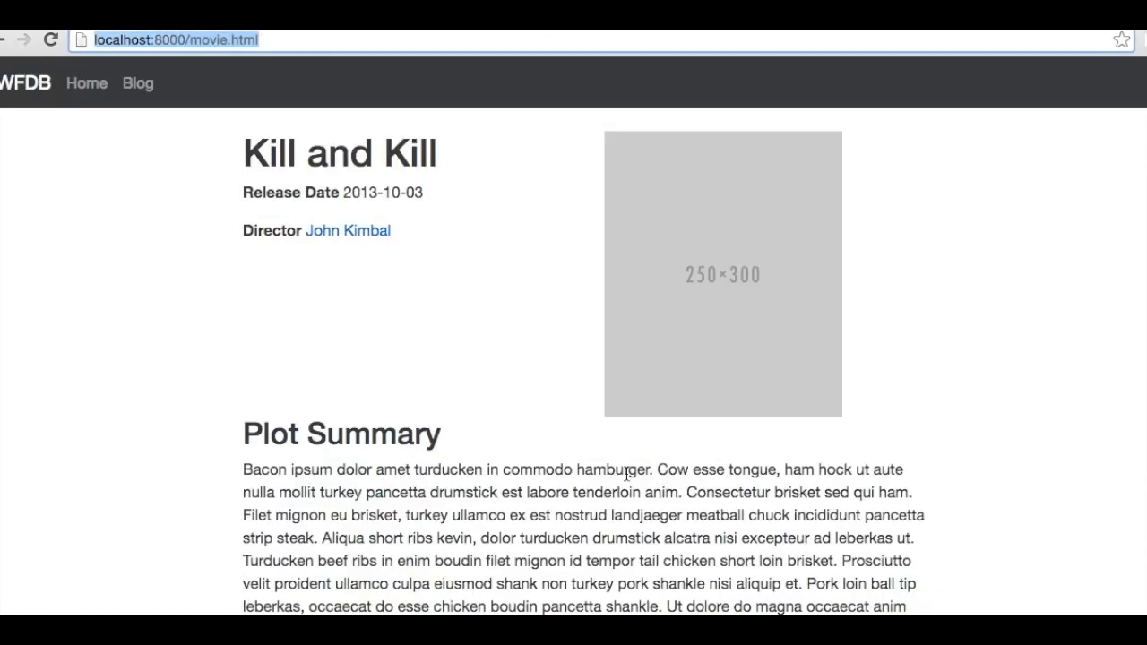
scroll("down", 3)
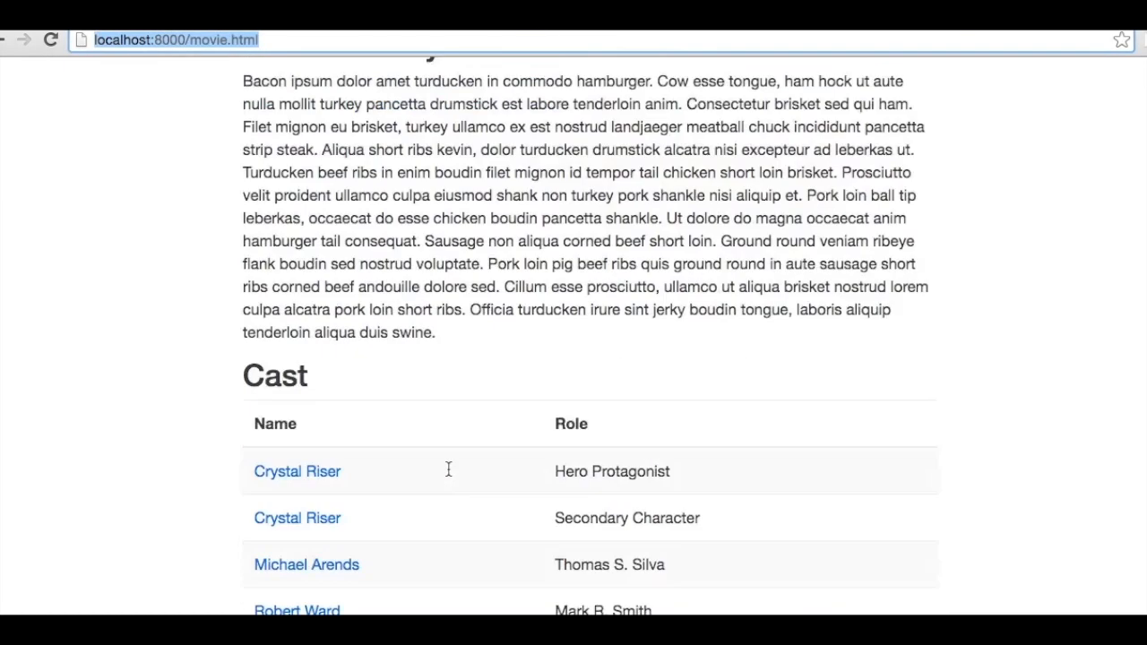
scroll("down", 3)
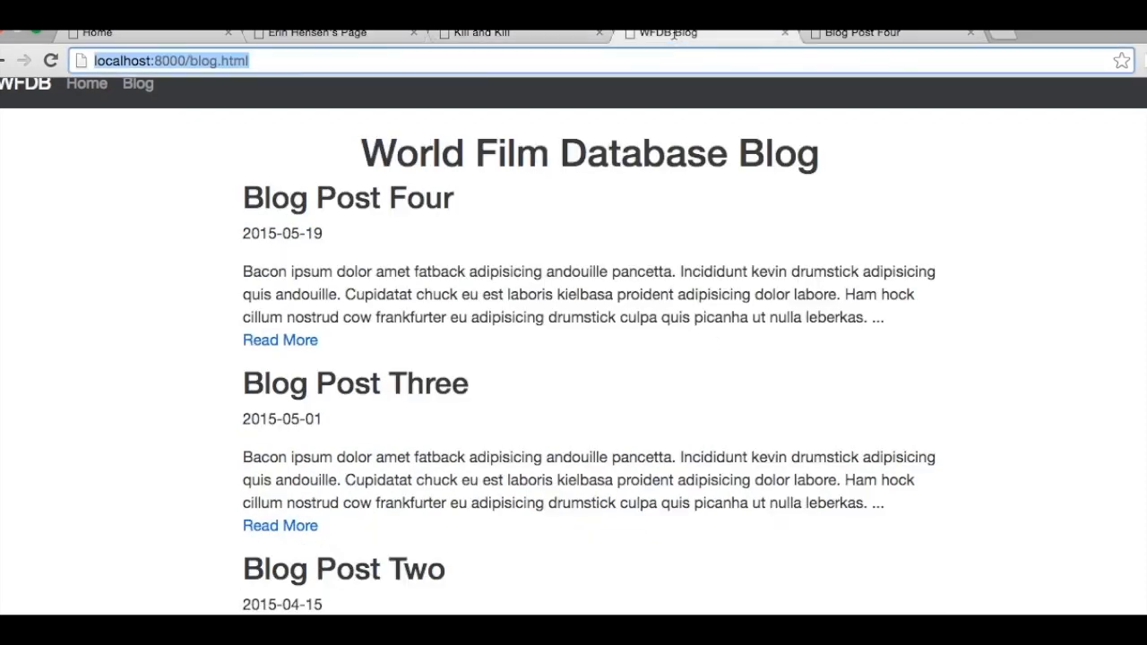
scroll("down", 3)
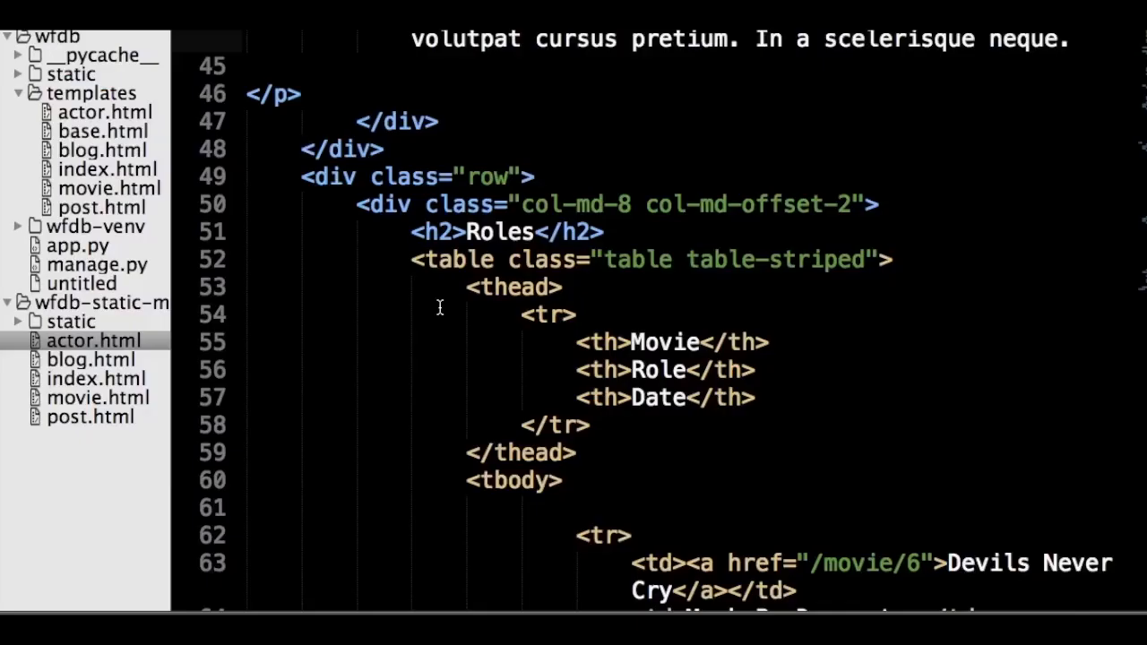
Look through blog.html and post.html markup, then bring up app.py's Flask routes
left_click(90, 359)
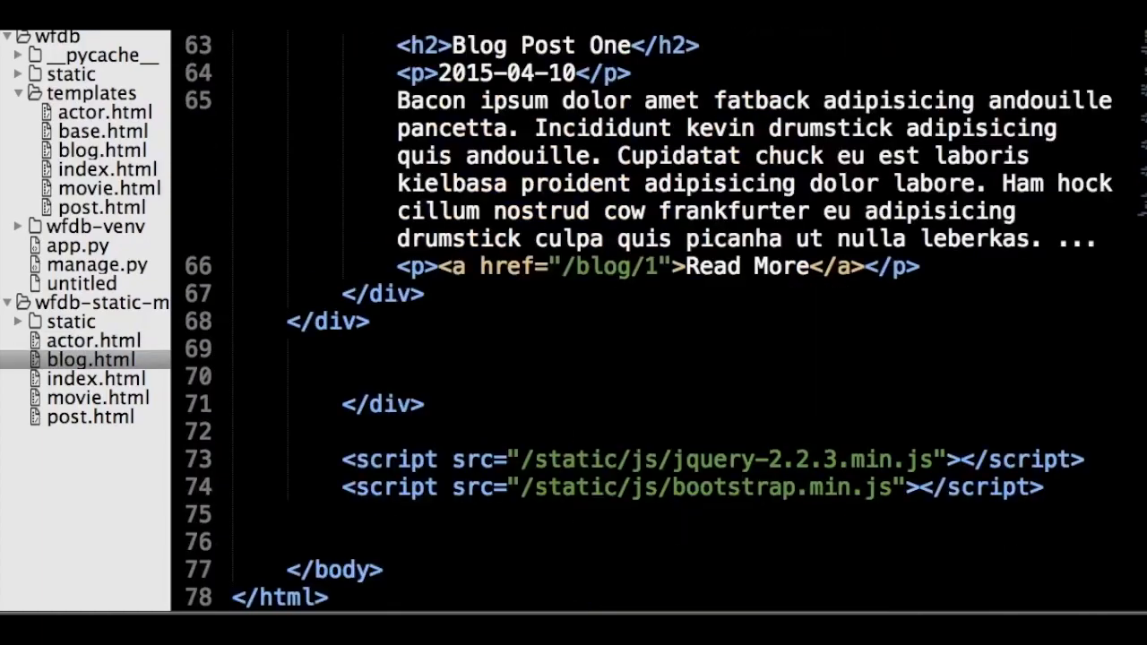
left_click(96, 378)
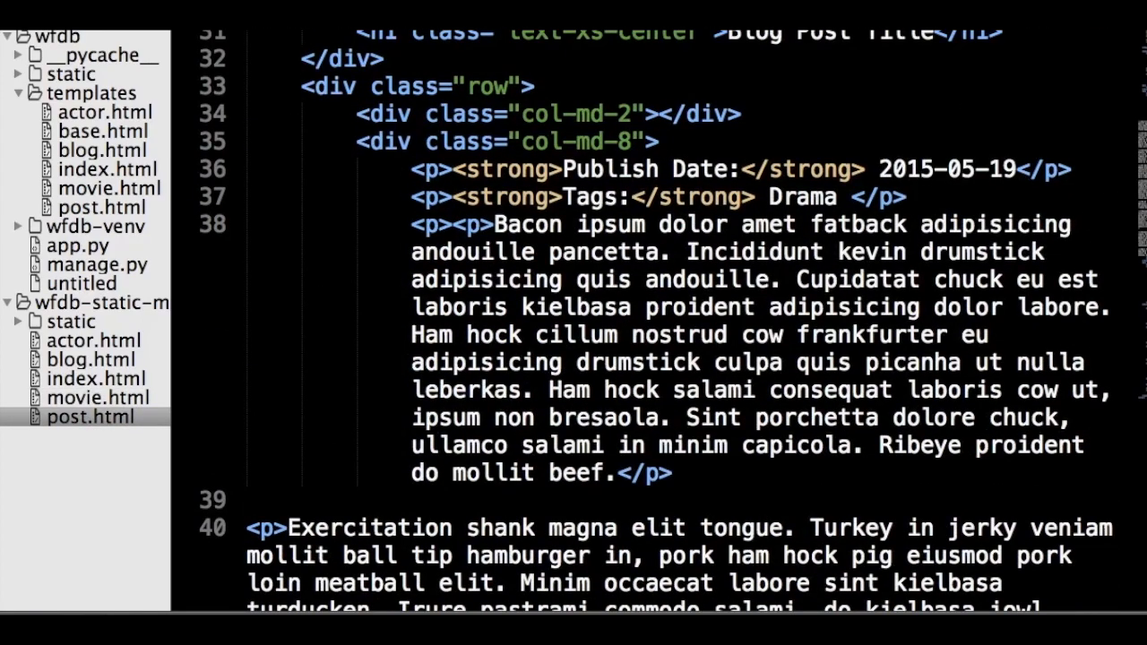
left_click(79, 244)
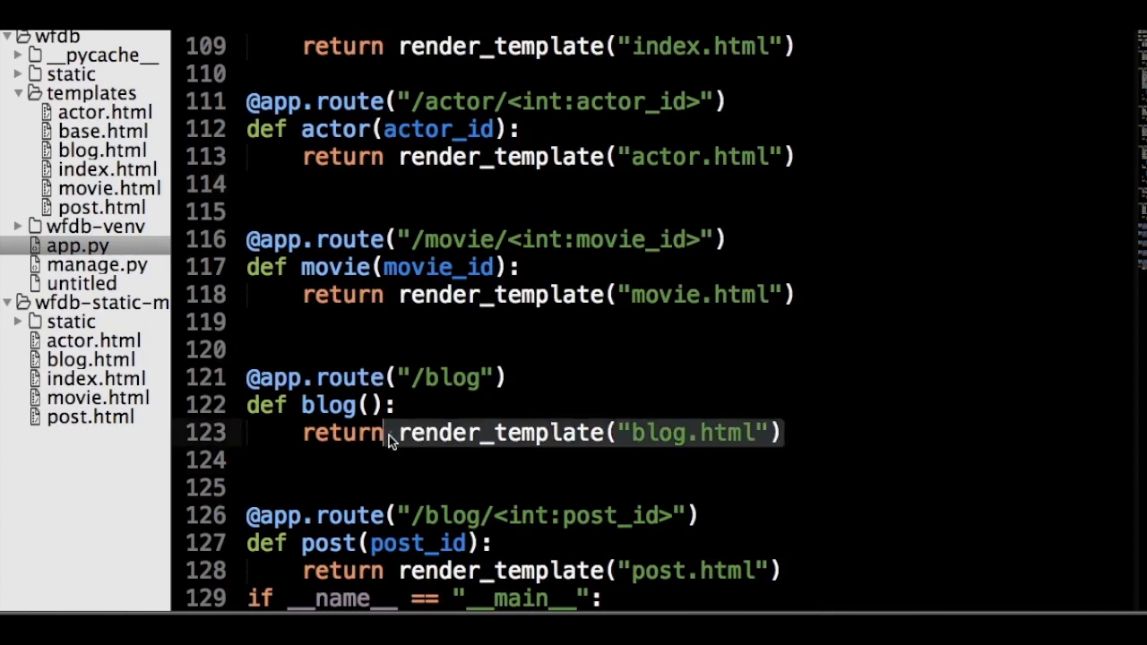
Add post = Post.query.get_or_404(post_id) to the post view using its post_id parameter
scroll("down", 3)
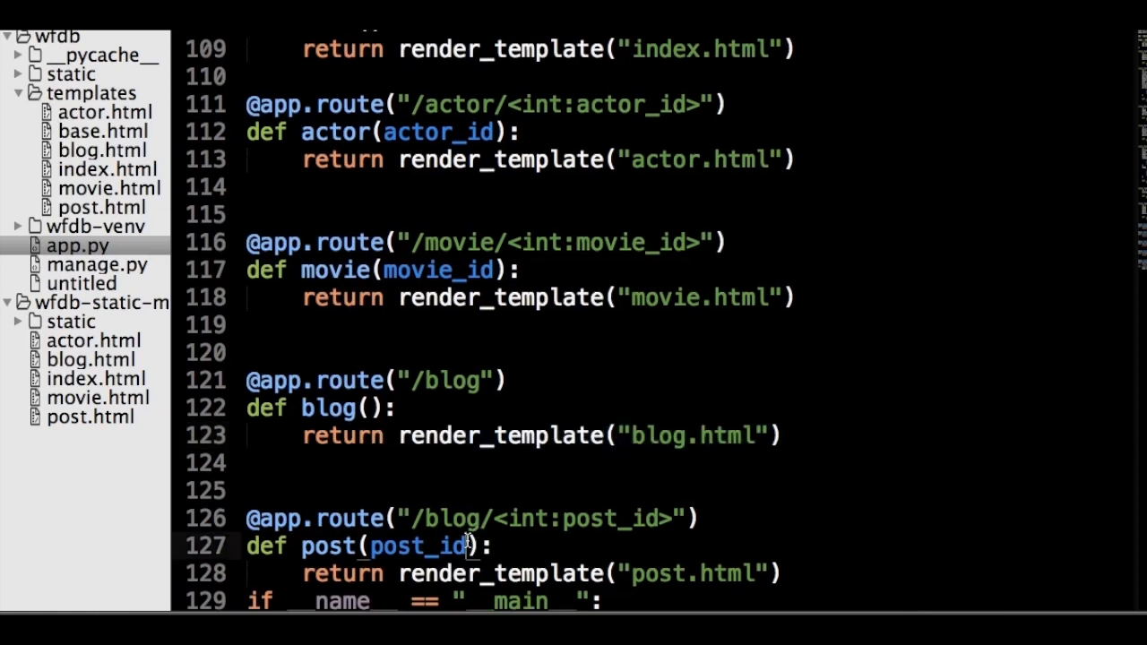
double_click(416, 545)
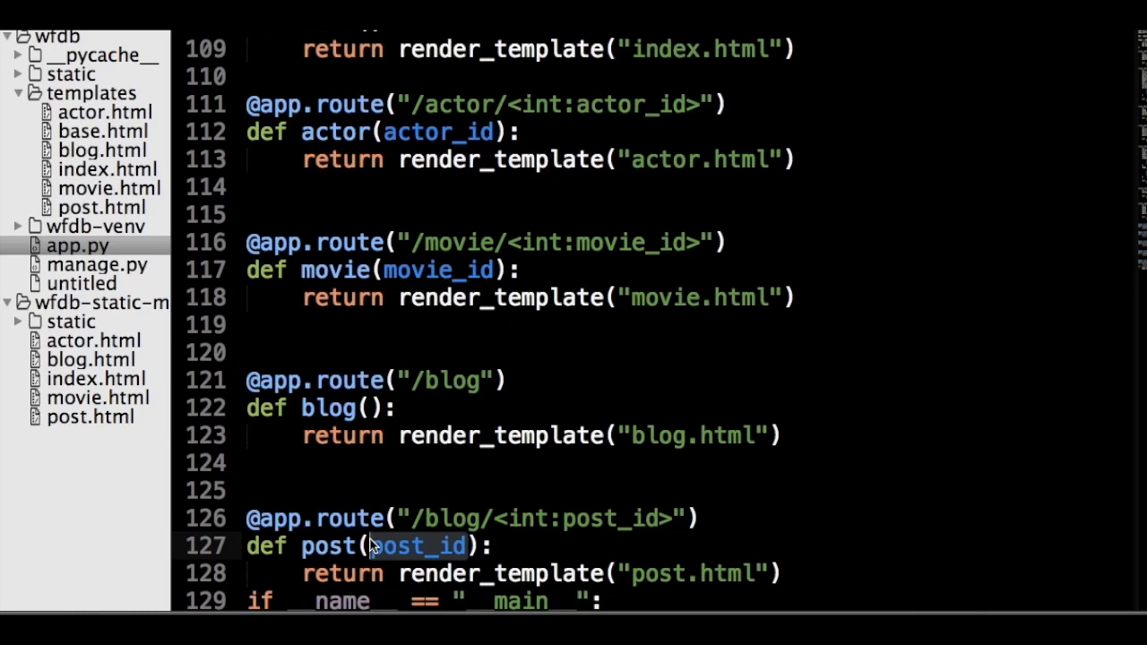
type("post = Post.query.get_or_404(post_id)")
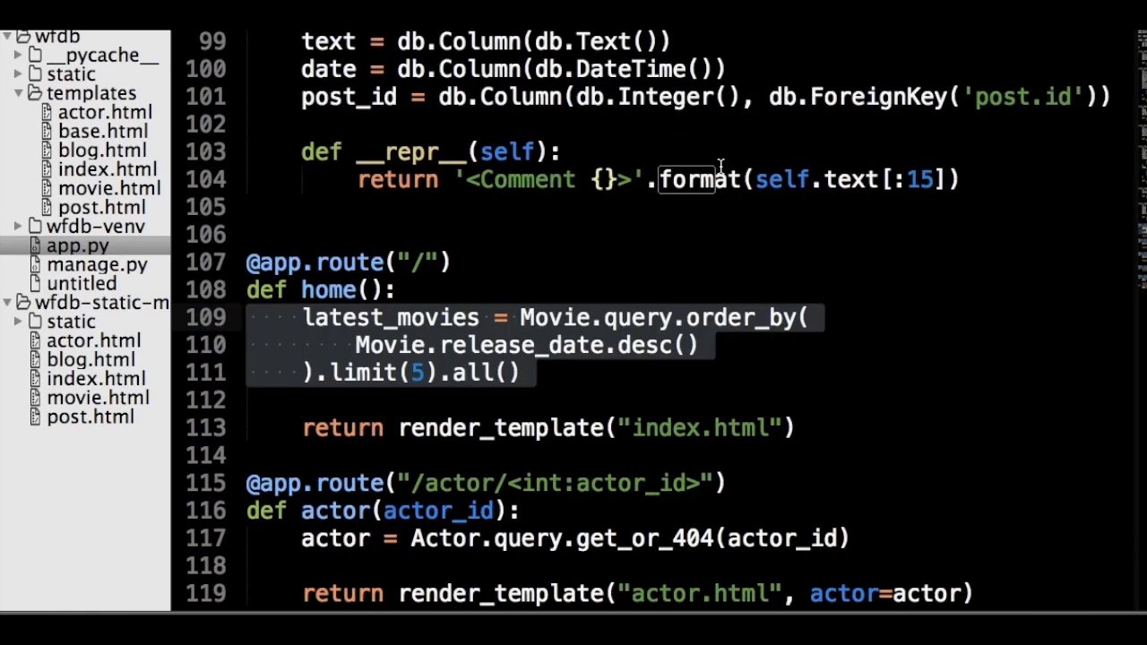
Pass movies=latest_movies into the home view's render_template call
type(", movies=latest_movies")
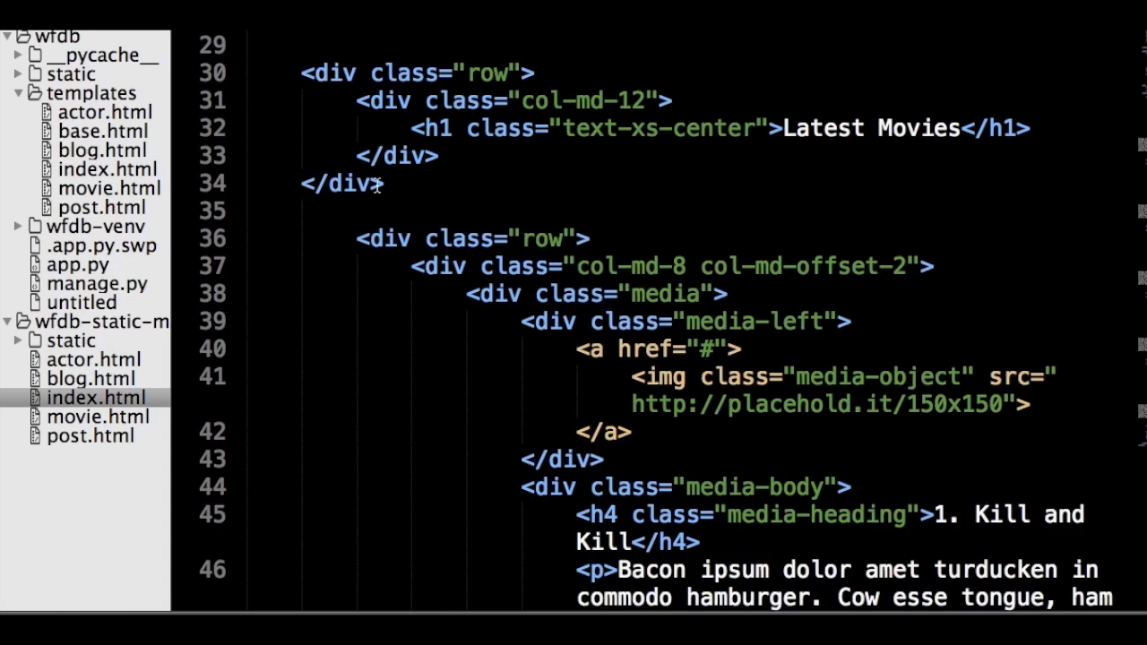
mouse_move(86, 176)
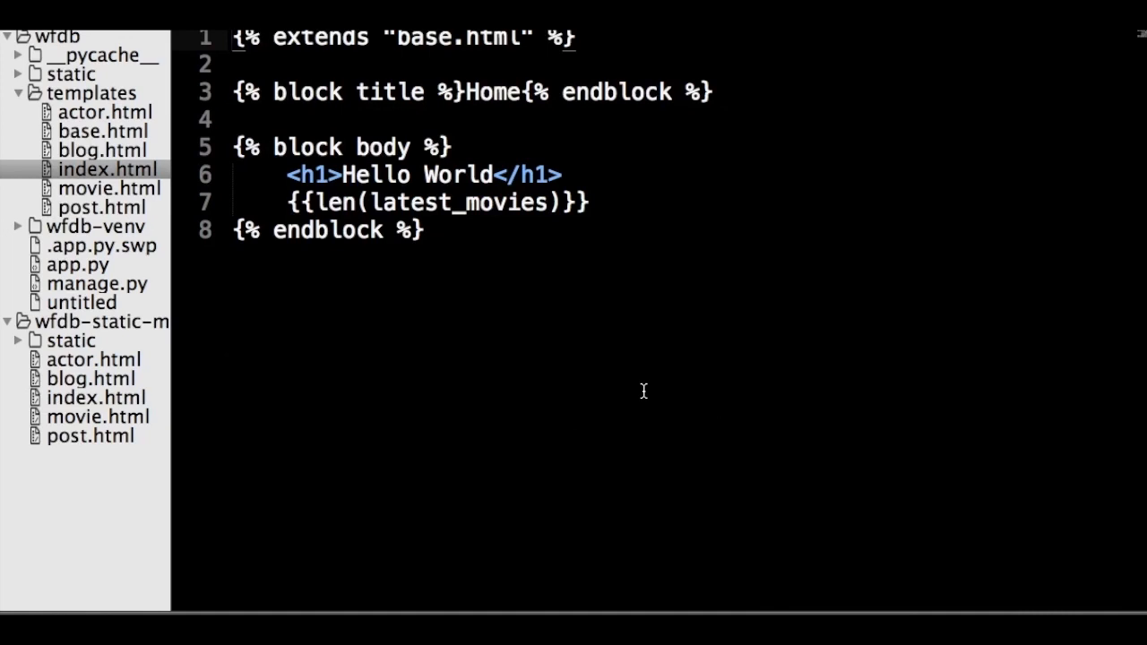
mouse_move(616, 199)
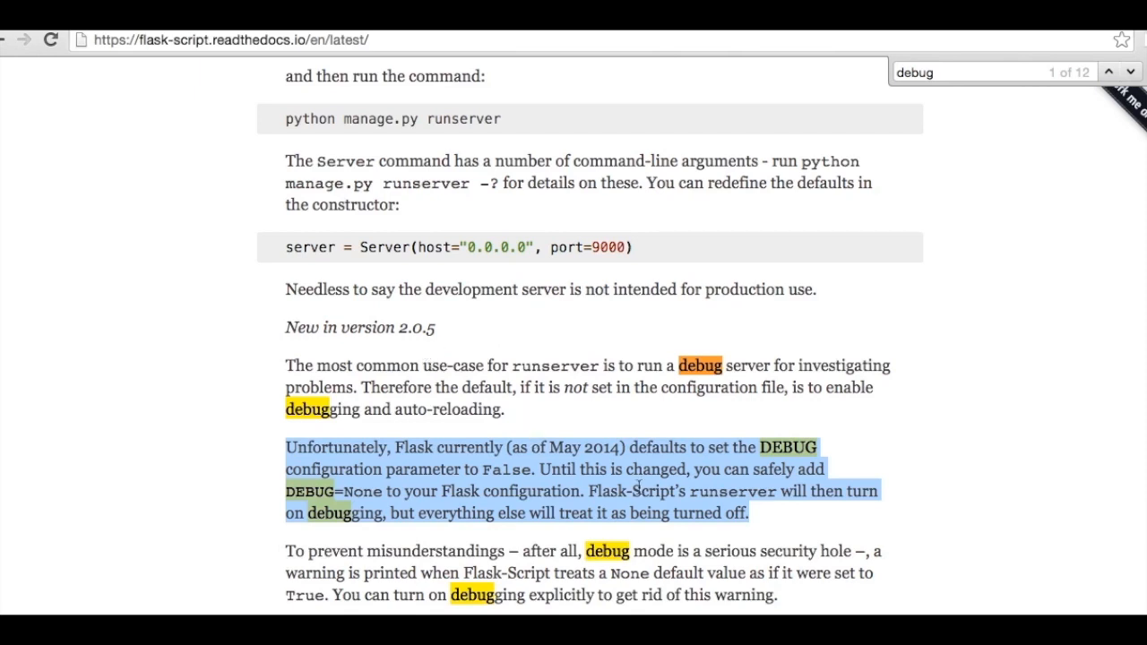
Select the Flask-Script docs passage about adding DEBUG=None to the configuration
left_click(286, 448)
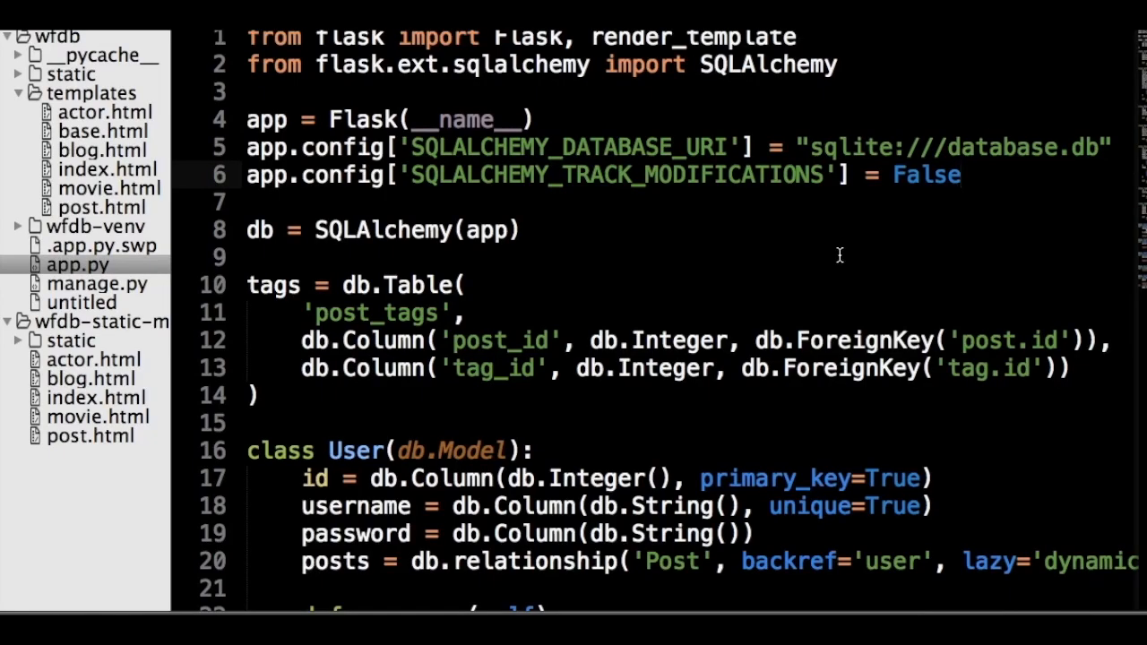
Add app.config['DEBUG'] = None below the SQLALCHEMY_TRACK_MODIFICATIONS line
type("app.config['DEBUG'] = None")
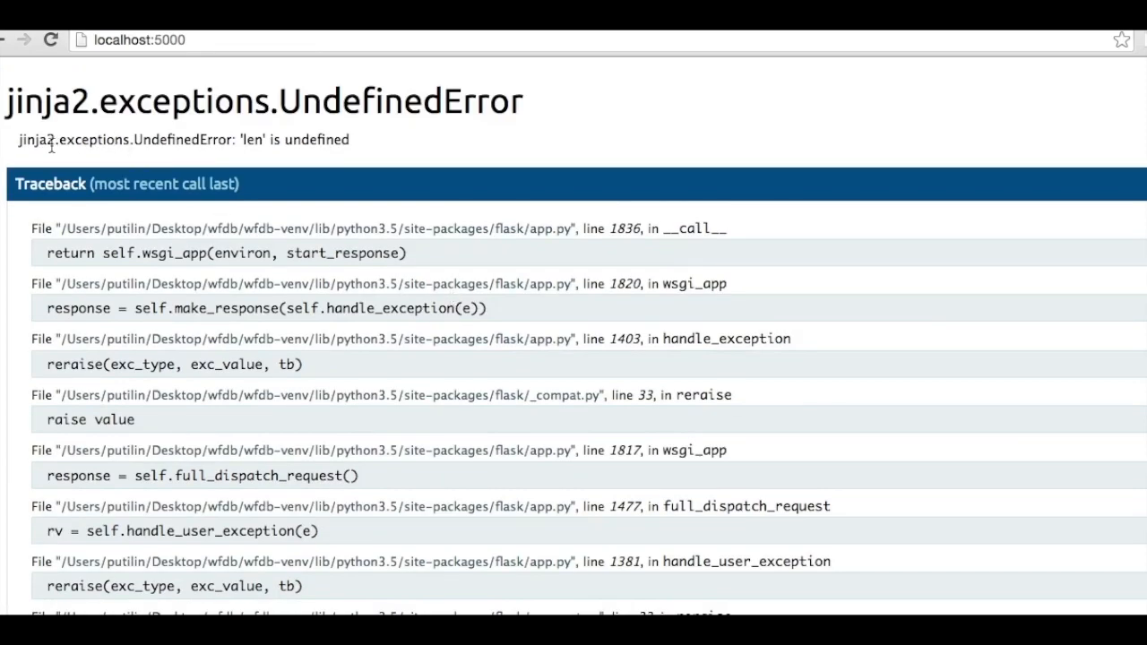
Select the jinja2 'len' is undefined error message on the localhost:5000 page
left_click_drag(18, 140, 349, 140)
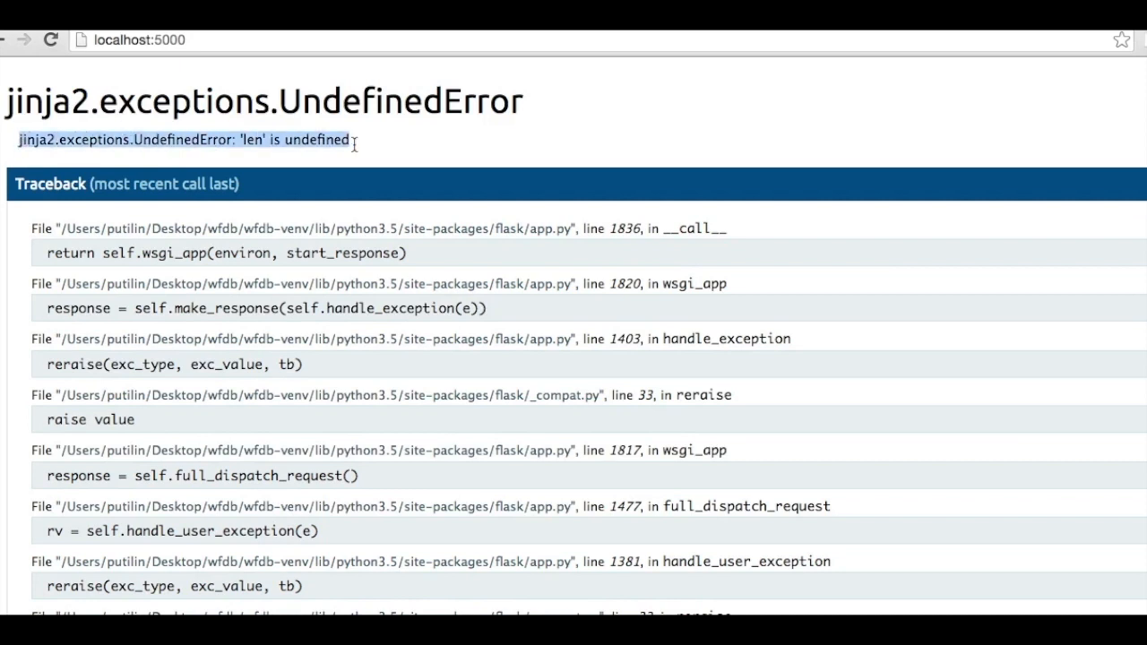
mouse_move(445, 136)
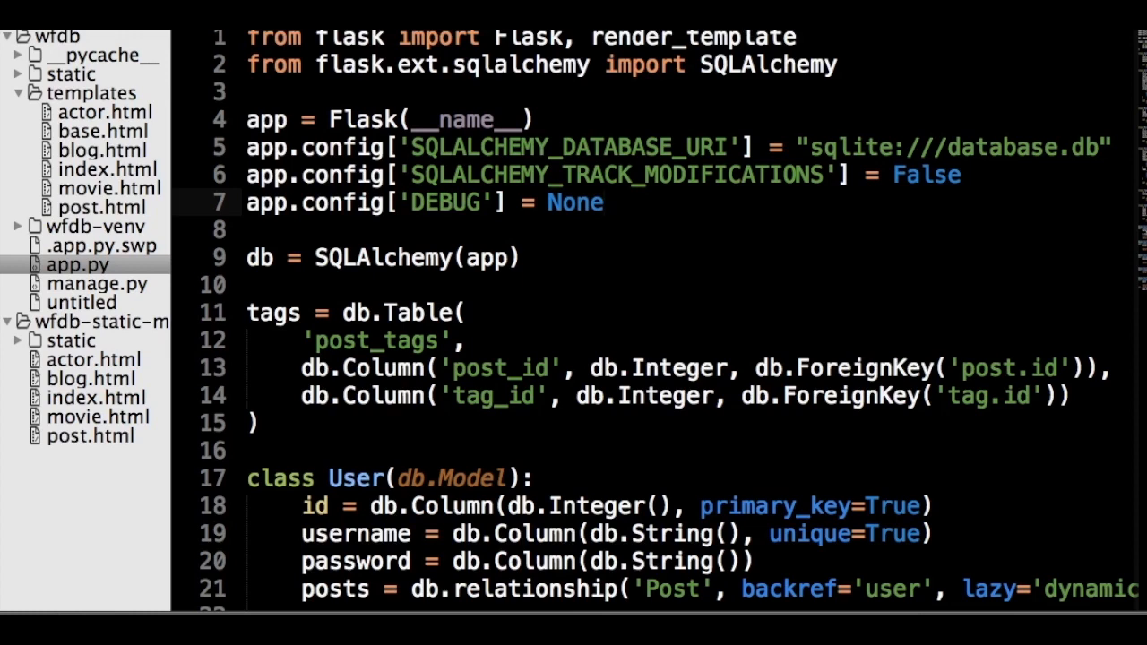
Fix and save index.html so the home page lists five Movie objects under Hello World
left_click(106, 169)
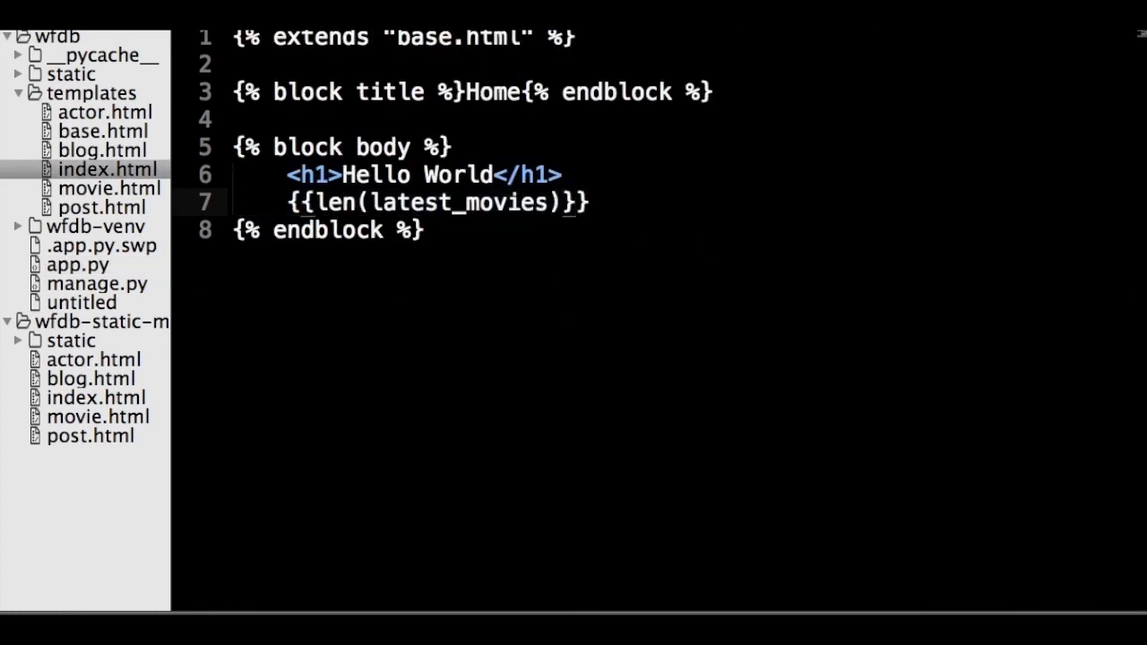
key("BackSpace")
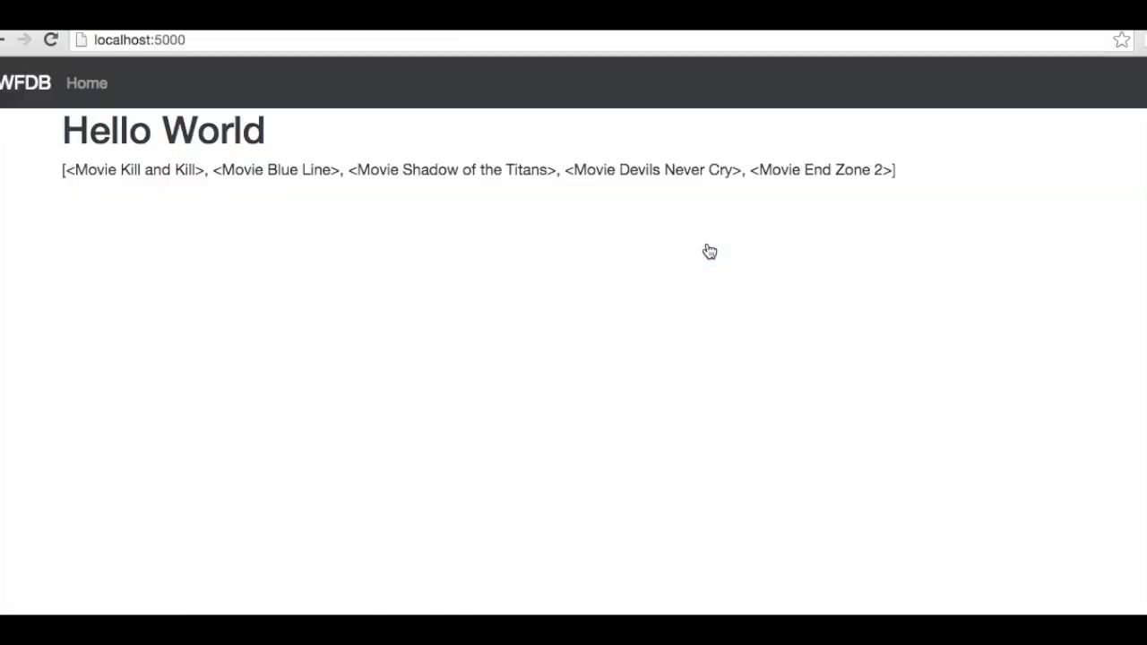
left_click_drag(64, 168, 895, 169)
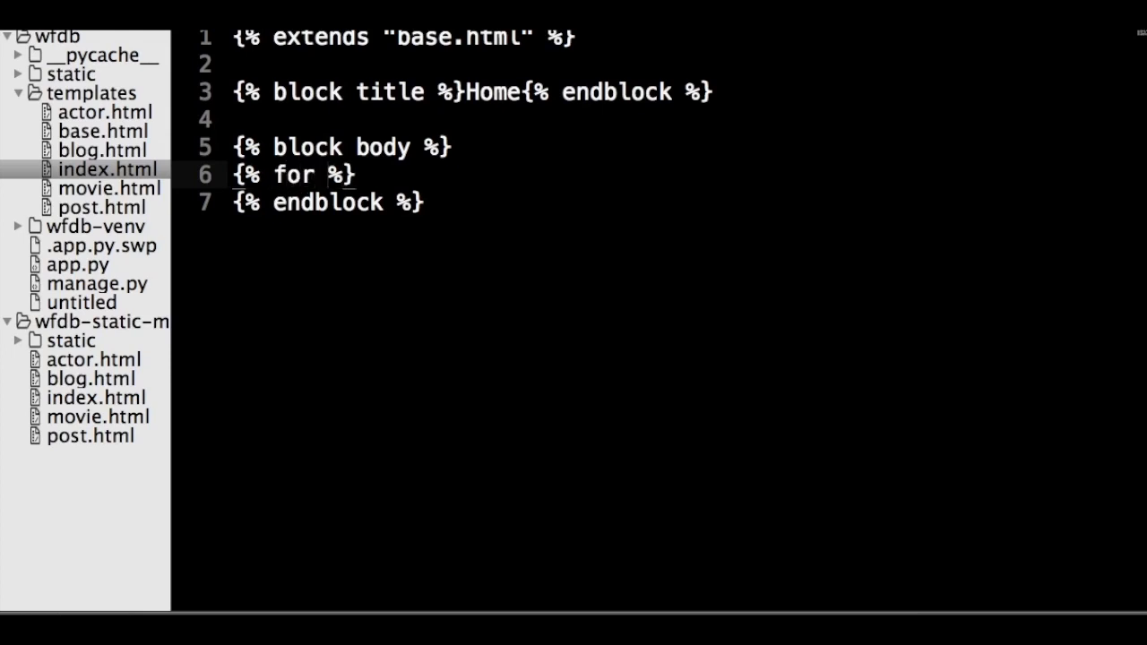
Wrap the movie card markup in a {% for movie in latest_movies %} ... {% endfor %} loop
type("movie in latest_m")
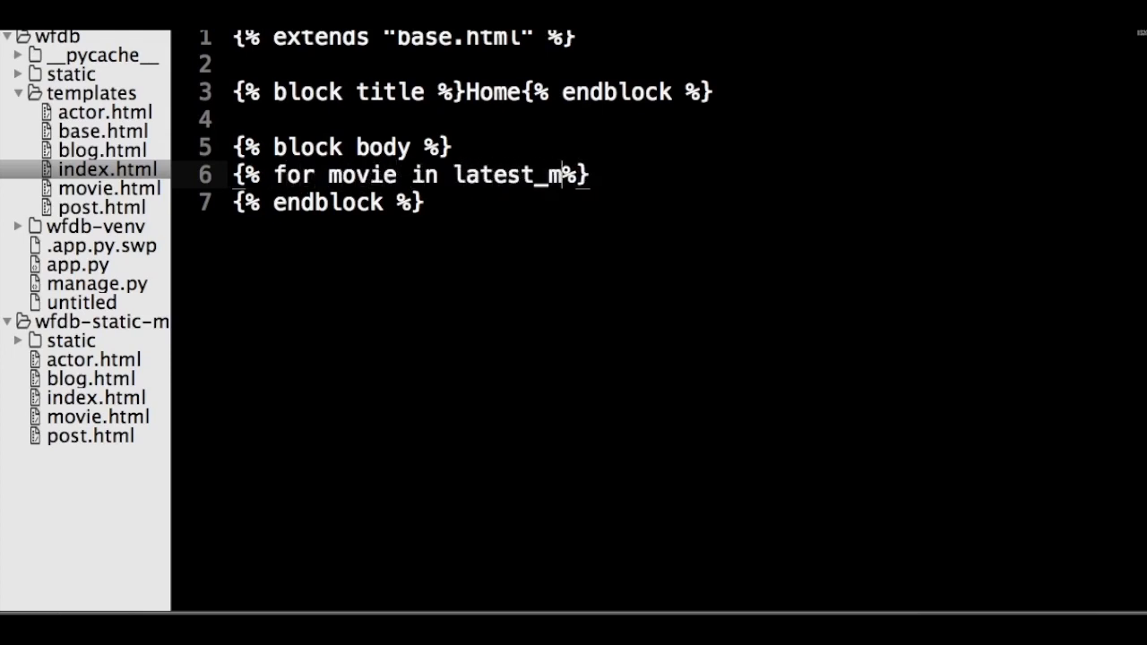
type("ovies")
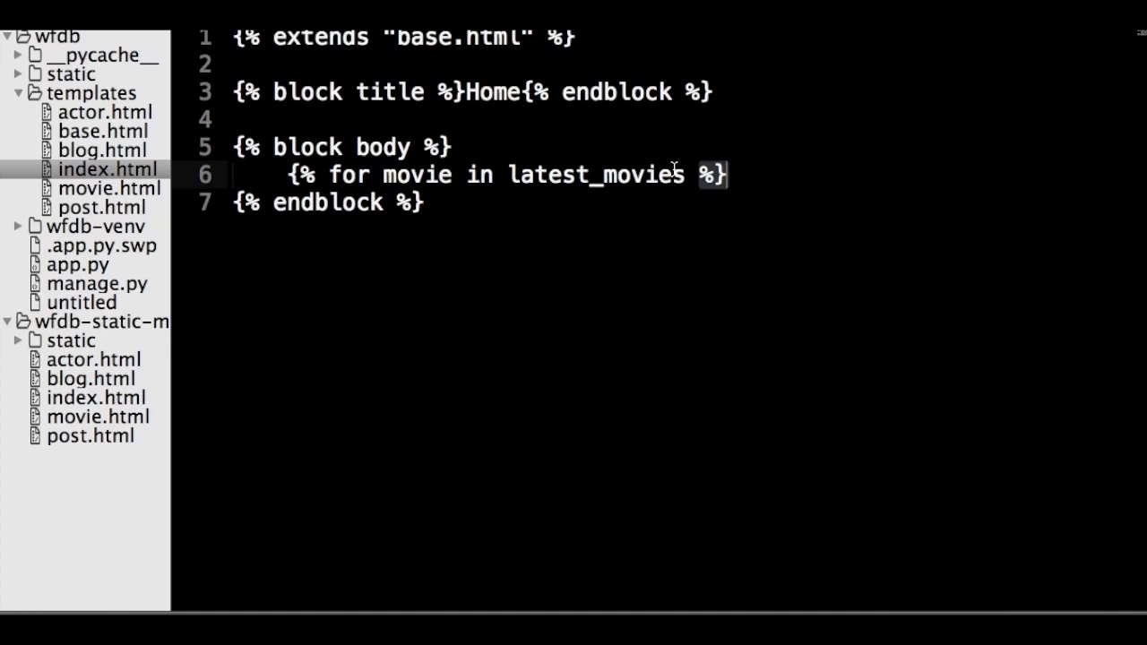
type("{% endfor %}")
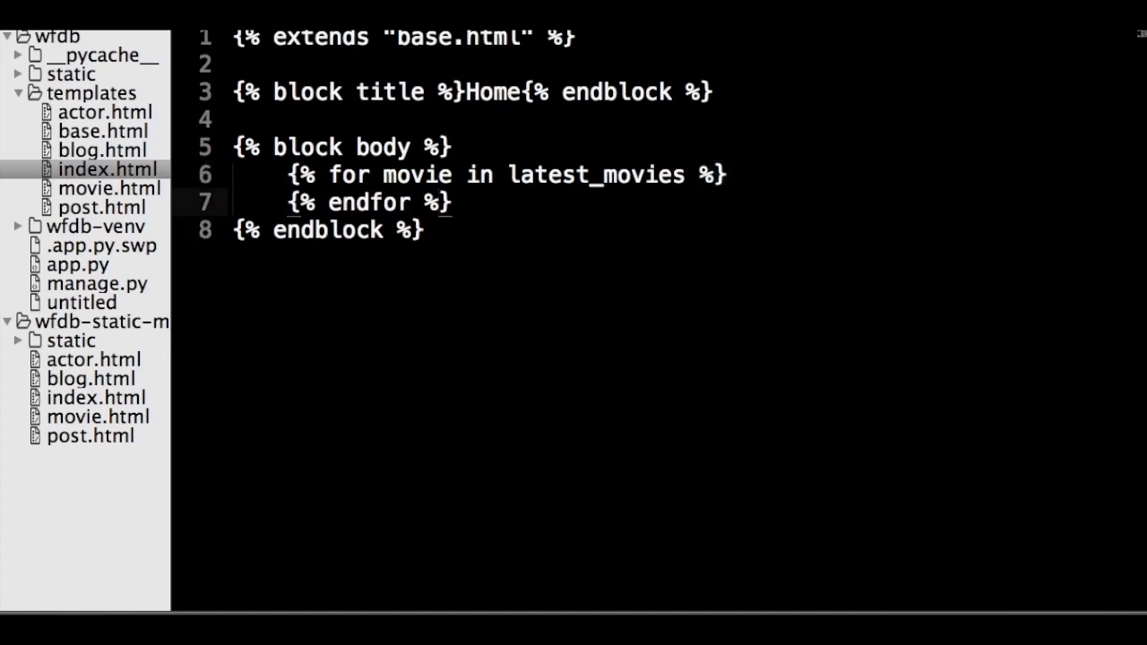
mouse_move(749, 279)
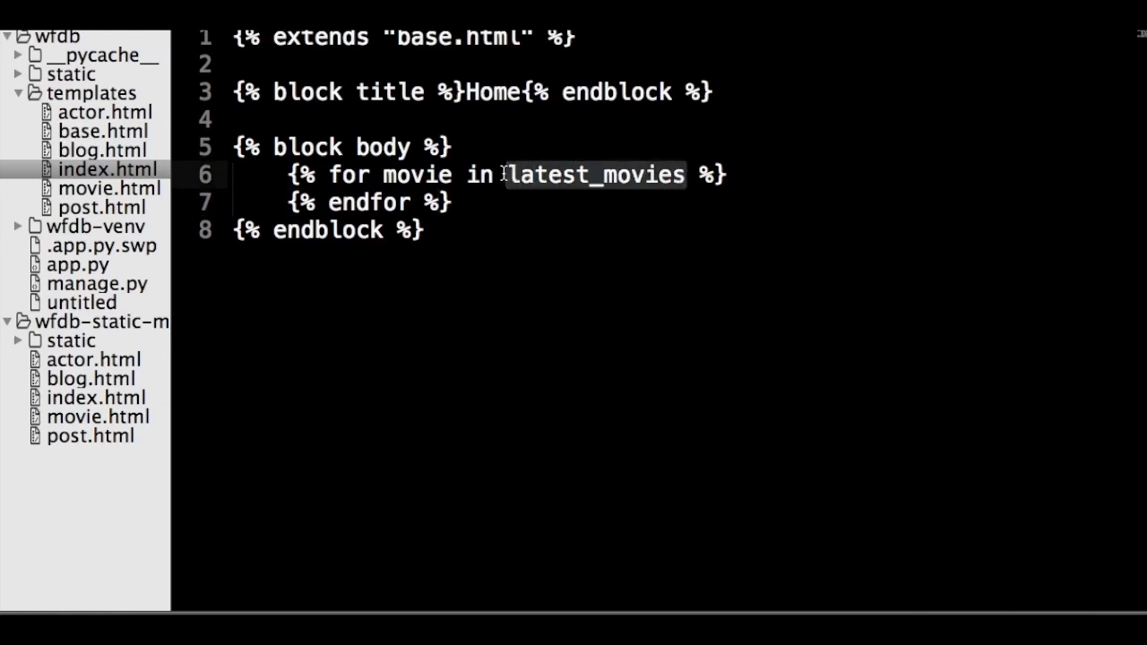
mouse_move(498, 176)
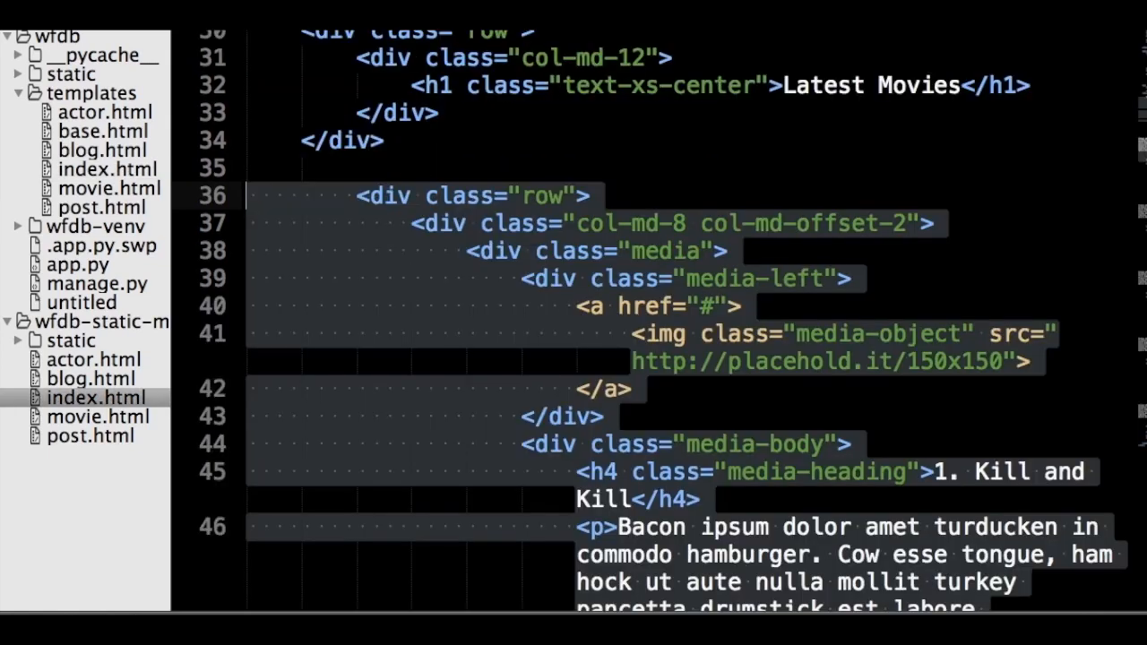
mouse_move(699, 43)
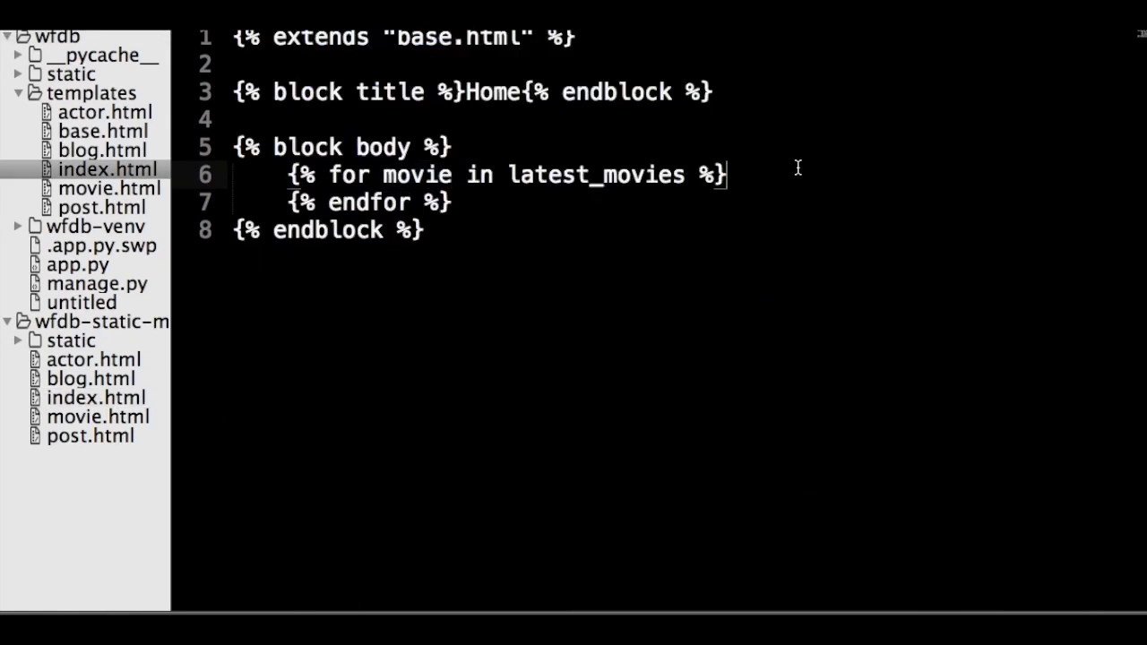
scroll("down", 3)
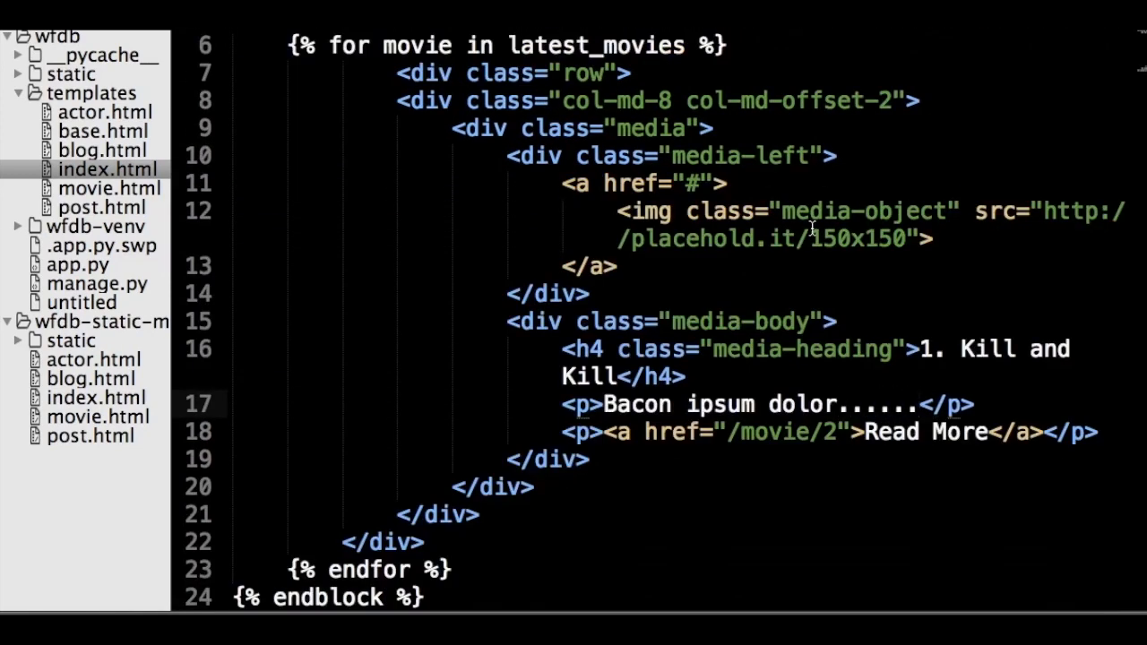
scroll("down", 3)
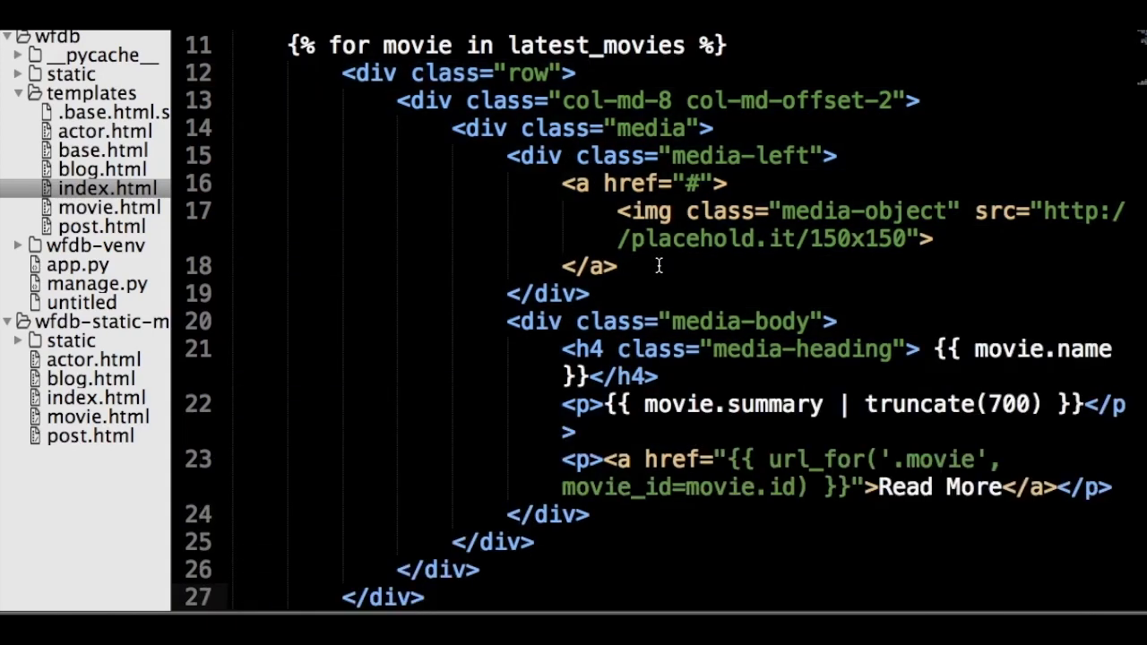
mouse_move(772, 459)
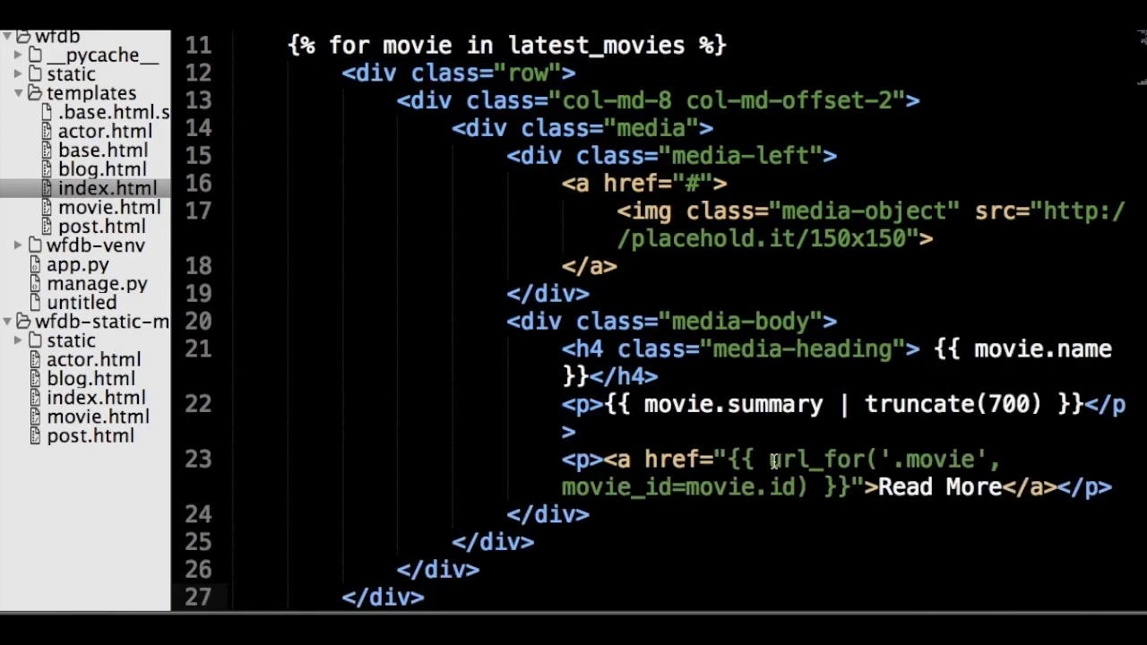
Replace the card text with movie.name and a truncated movie.summary expression
left_click_drag(767, 459, 807, 488)
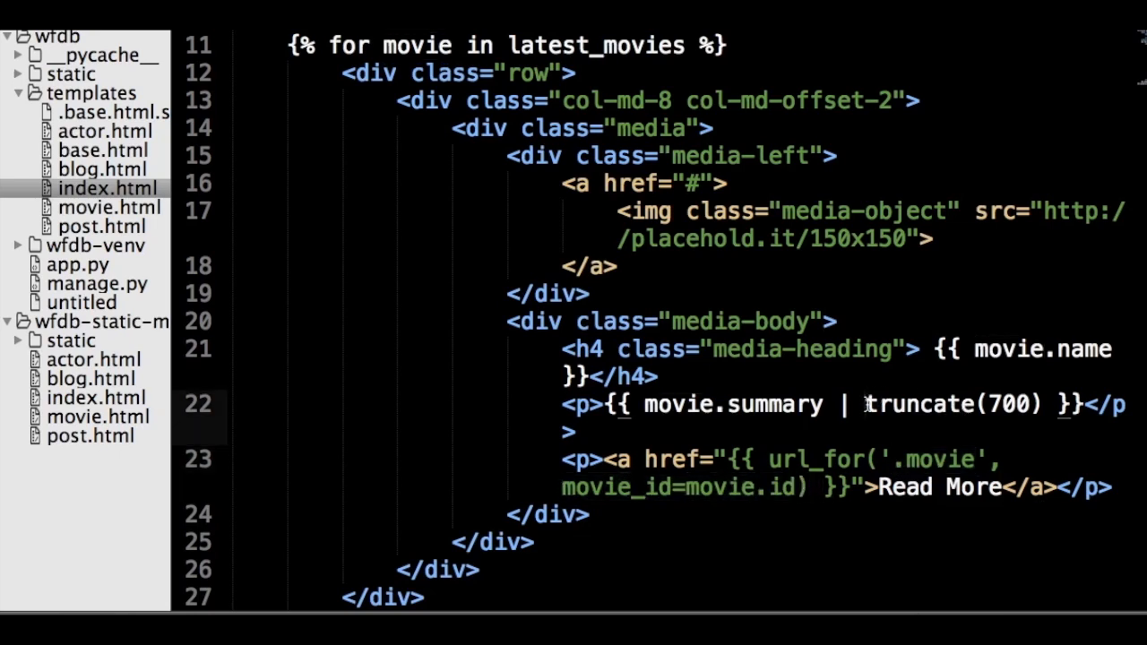
double_click(950, 405)
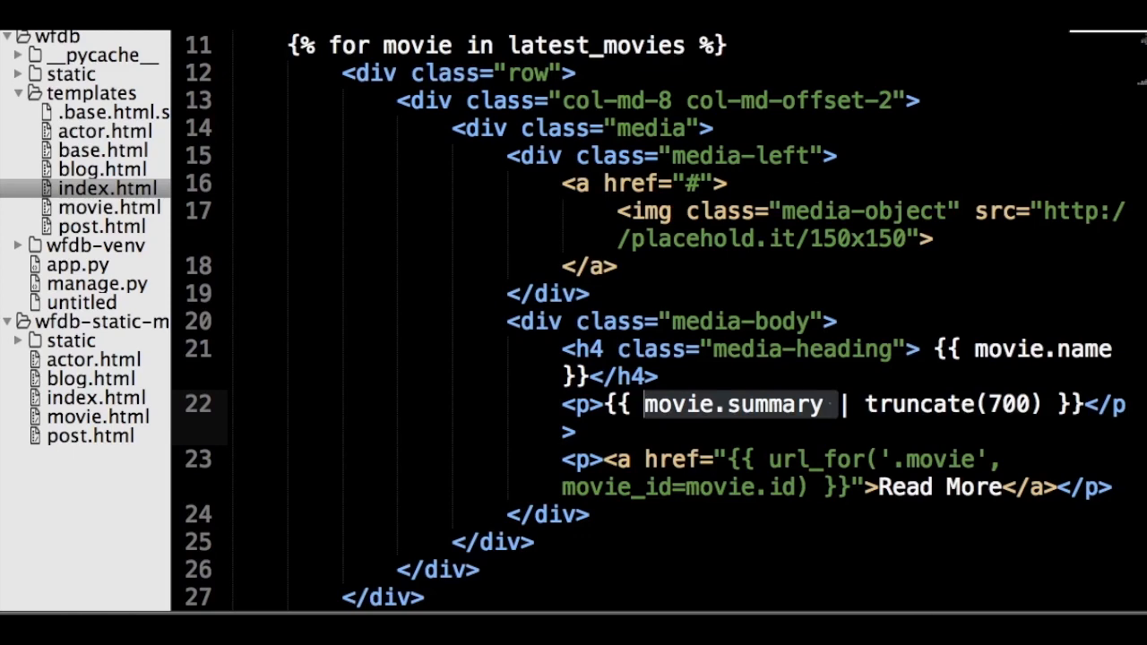
left_click(79, 264)
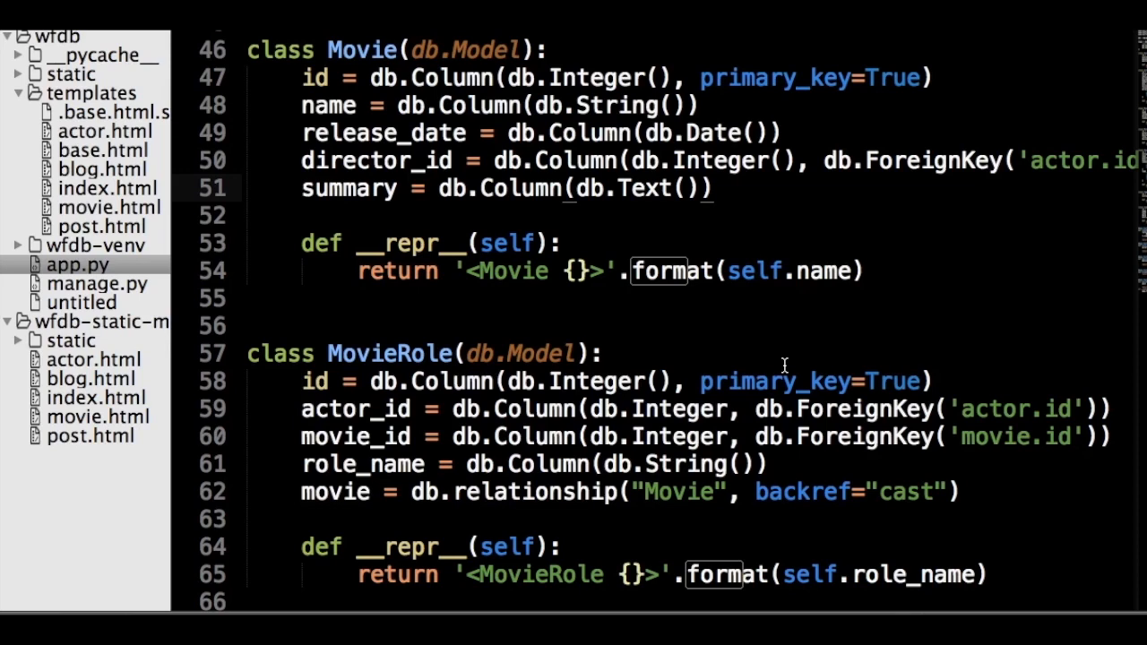
Review the Movie model's name and summary columns in app.py
left_click(713, 188)
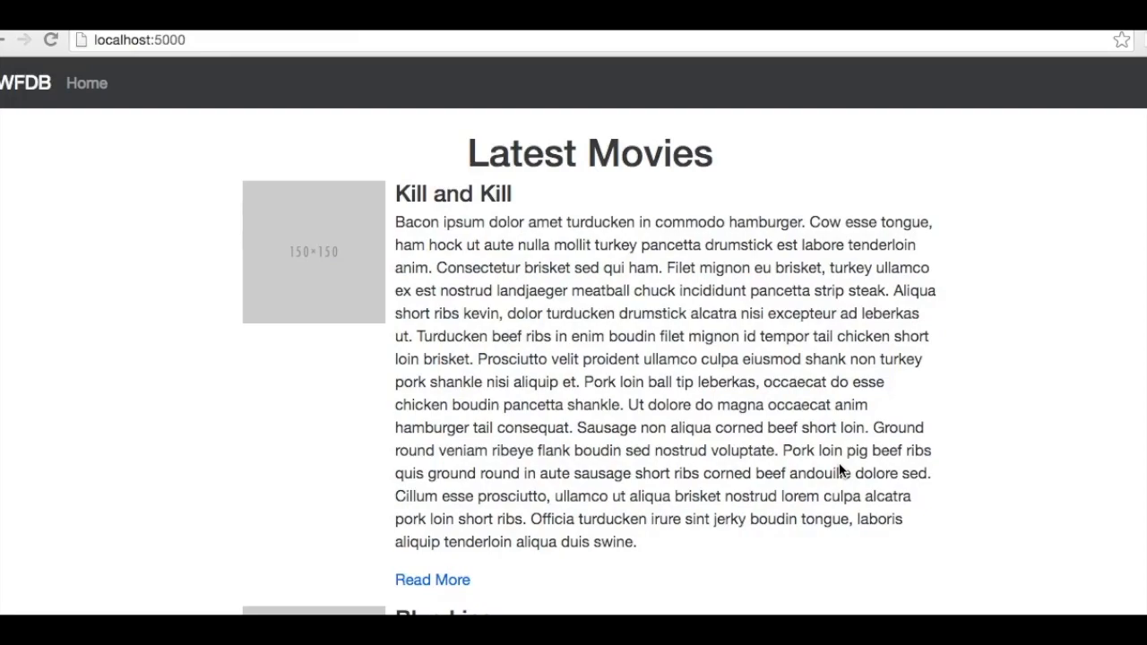
Use Jinja's loop.index to number each movie in index.html, then check loop.last in the docs
scroll("down", 3)
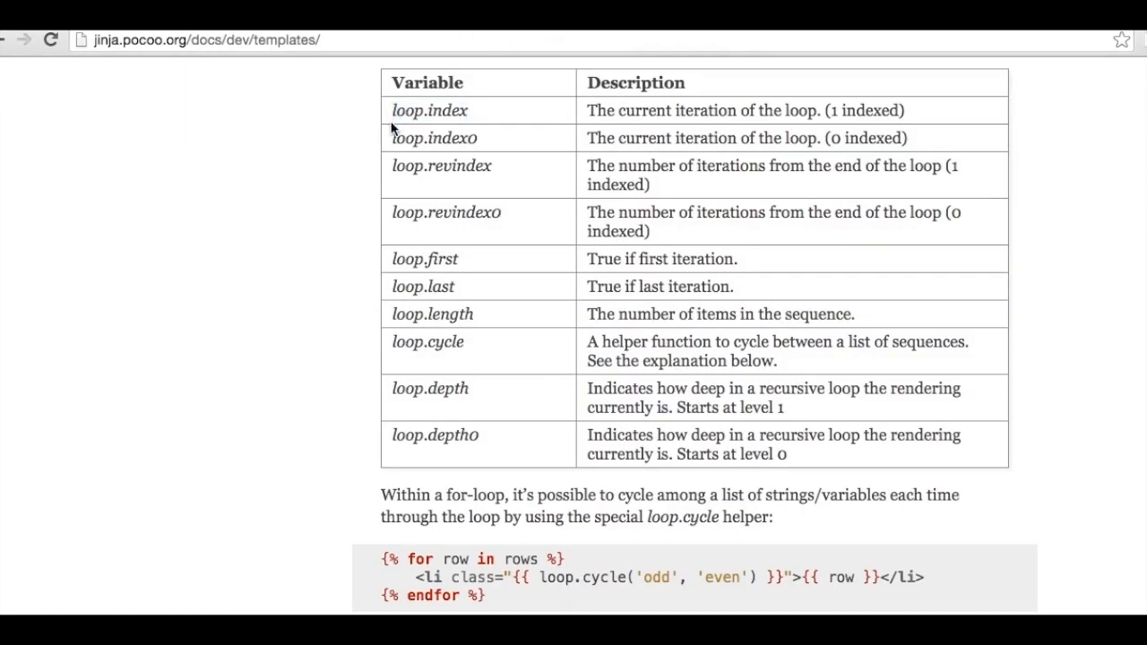
double_click(409, 112)
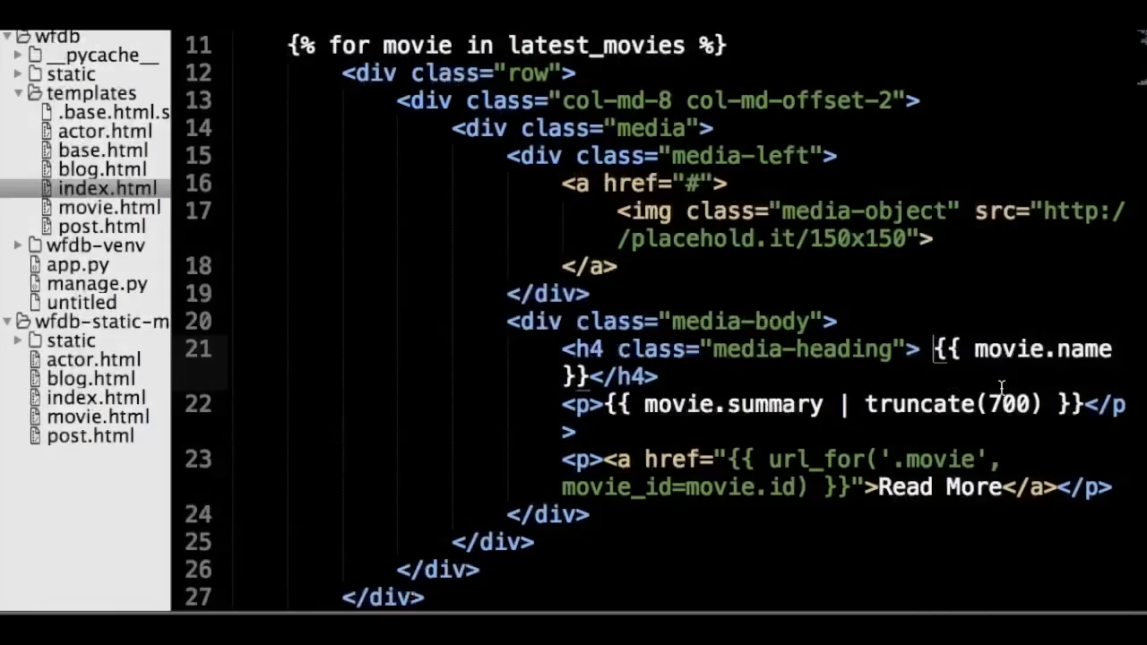
type("{}")
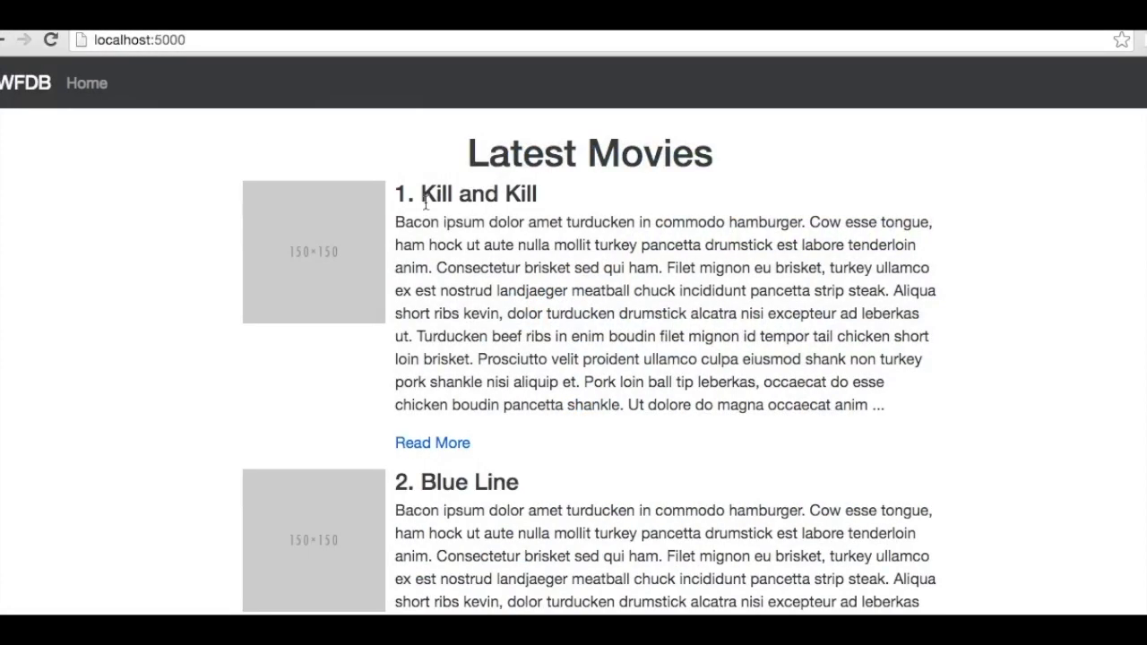
scroll("down", 3)
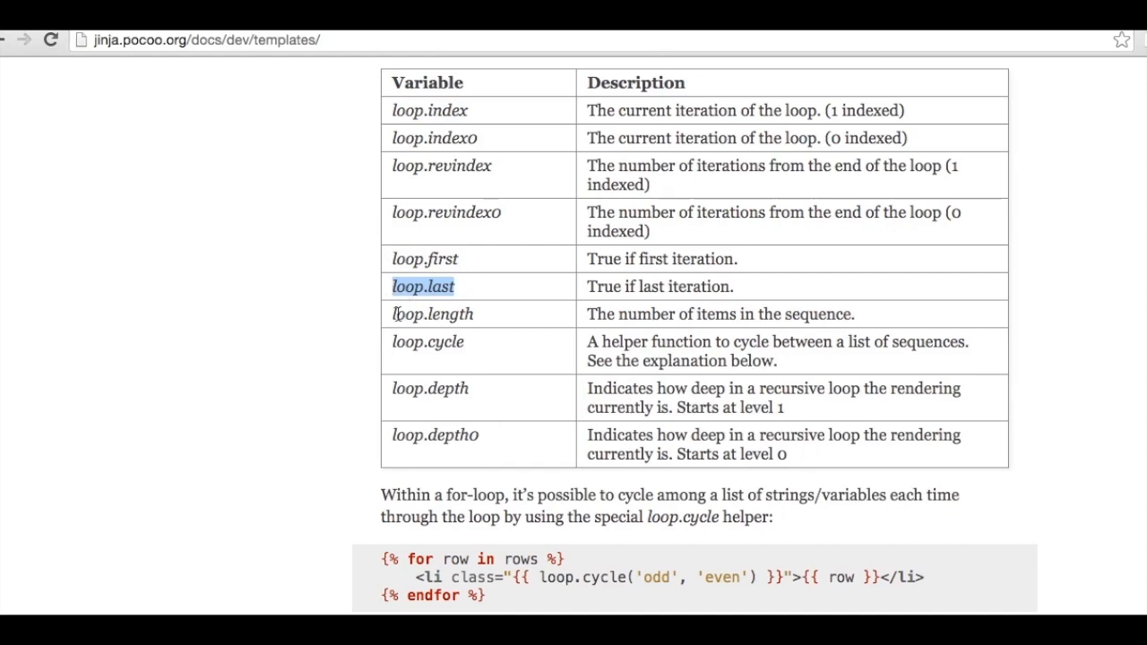
double_click(434, 314)
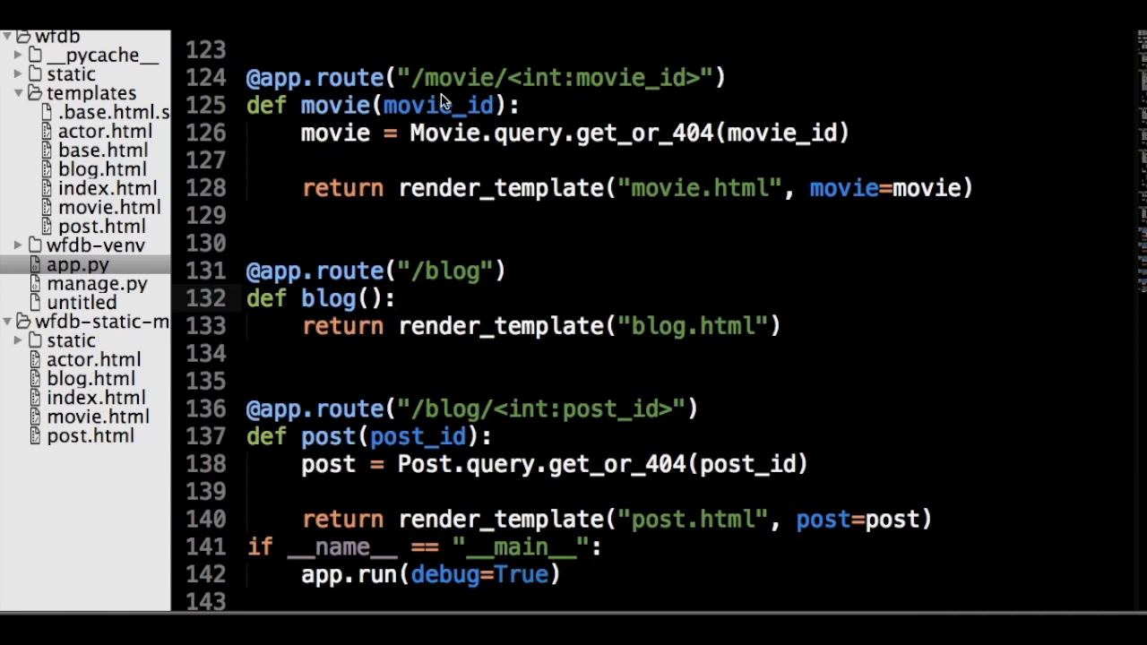
Review the blog.html post loop and post.html comment form, then move to actor.html
left_click(102, 168)
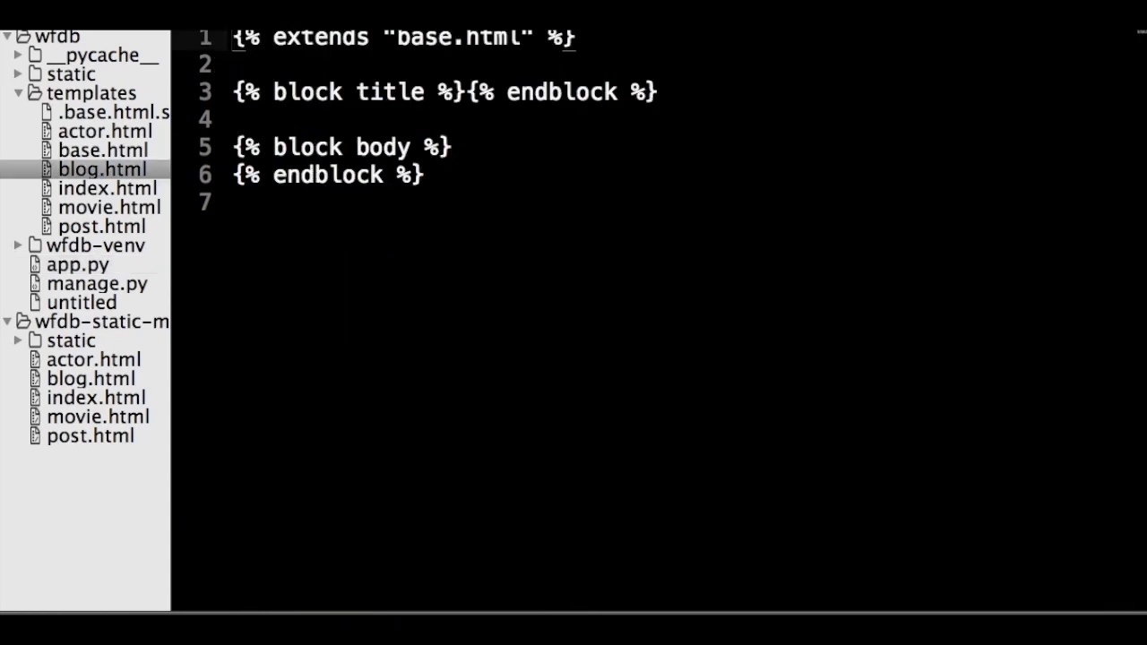
mouse_move(548, 222)
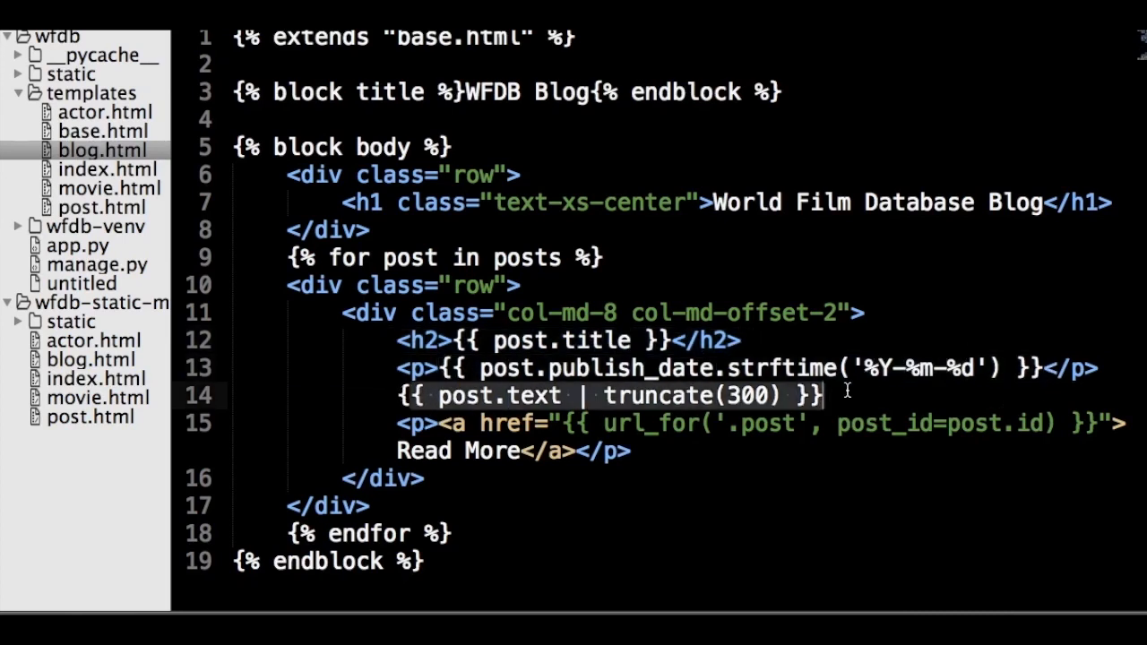
left_click(89, 208)
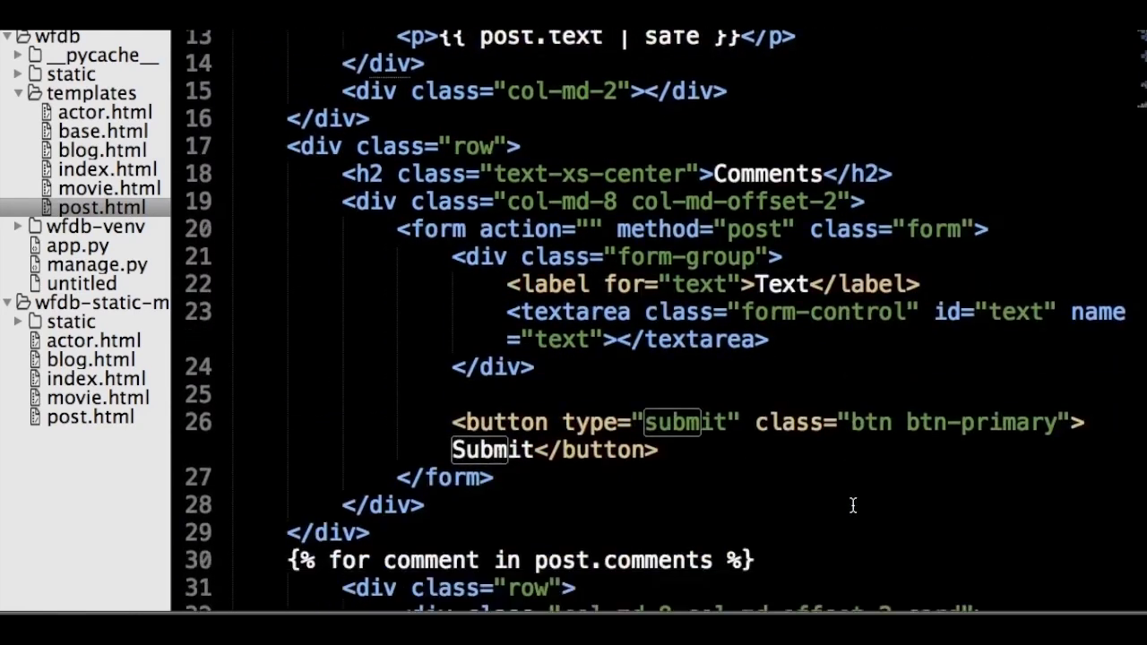
scroll("down", 3)
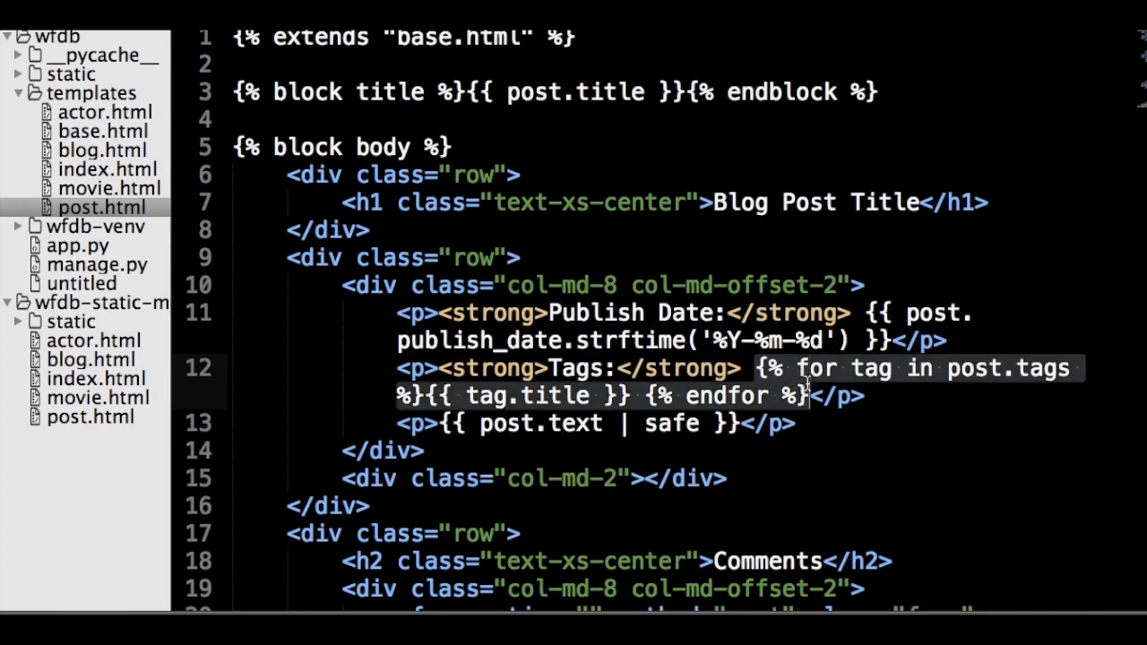
left_click(93, 340)
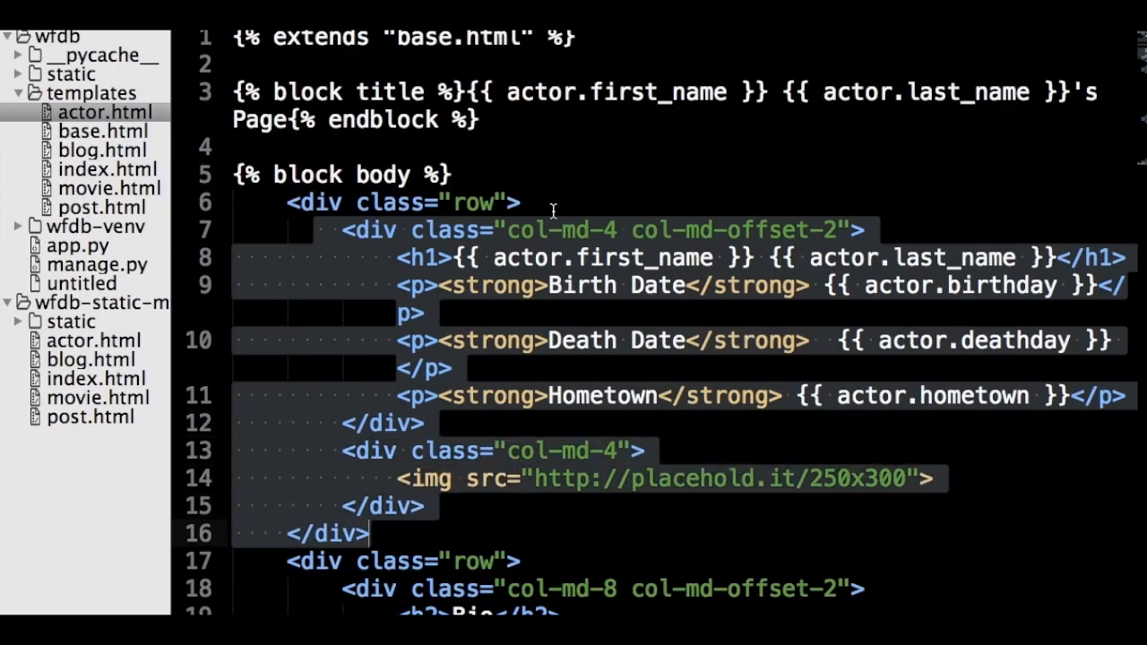
Wrap Death Date in {% if actor.deathday is not none %} with elif 'something' and else 'something else' branches
scroll("down", 3)
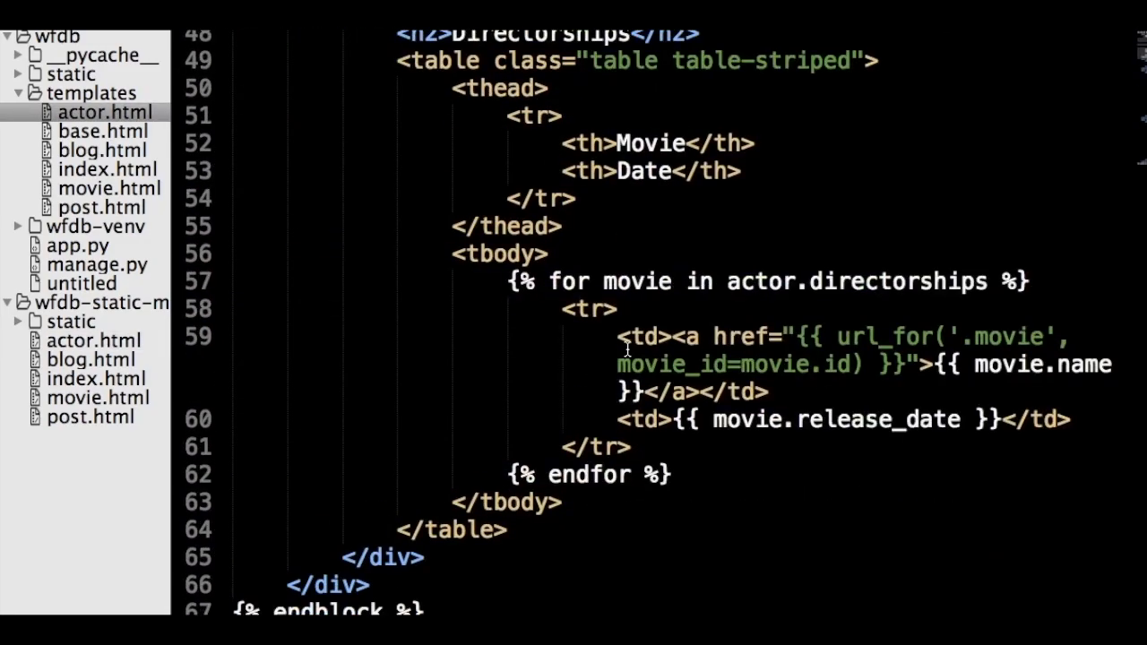
scroll("down", 3)
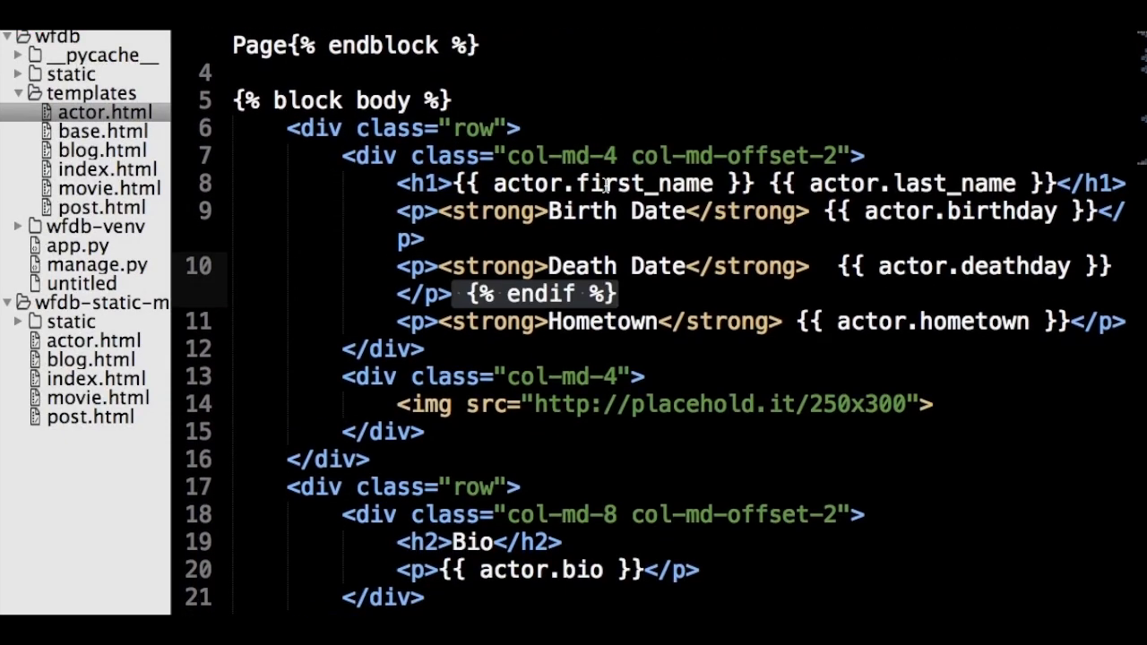
type("{% if actor.deathday is not none %}")
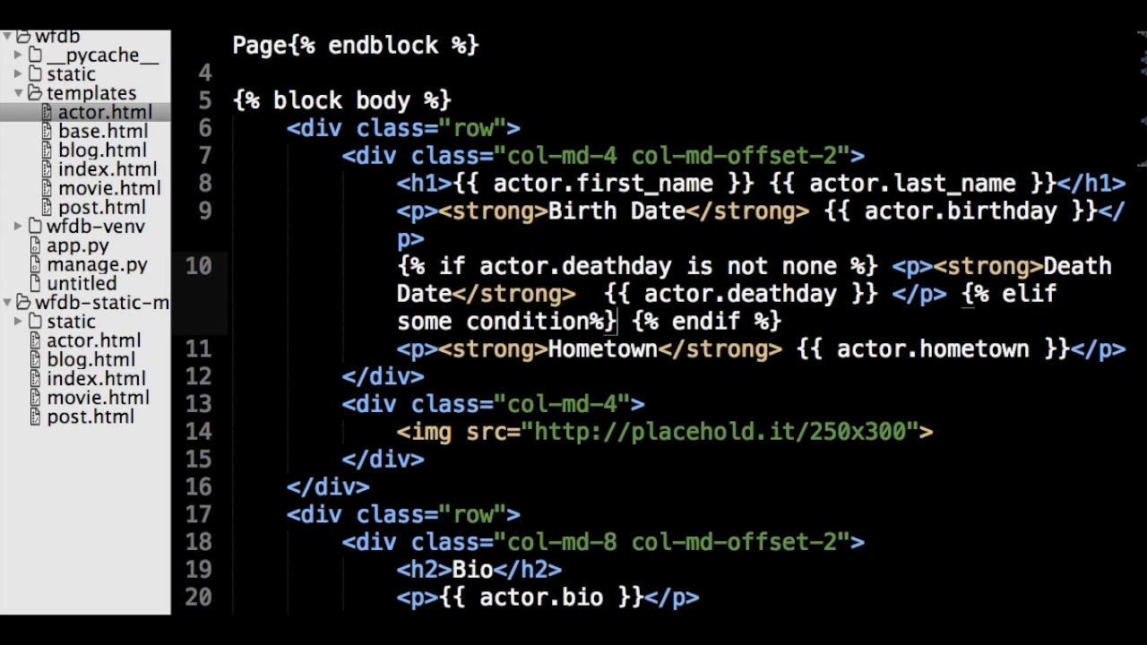
type("something {% else %")
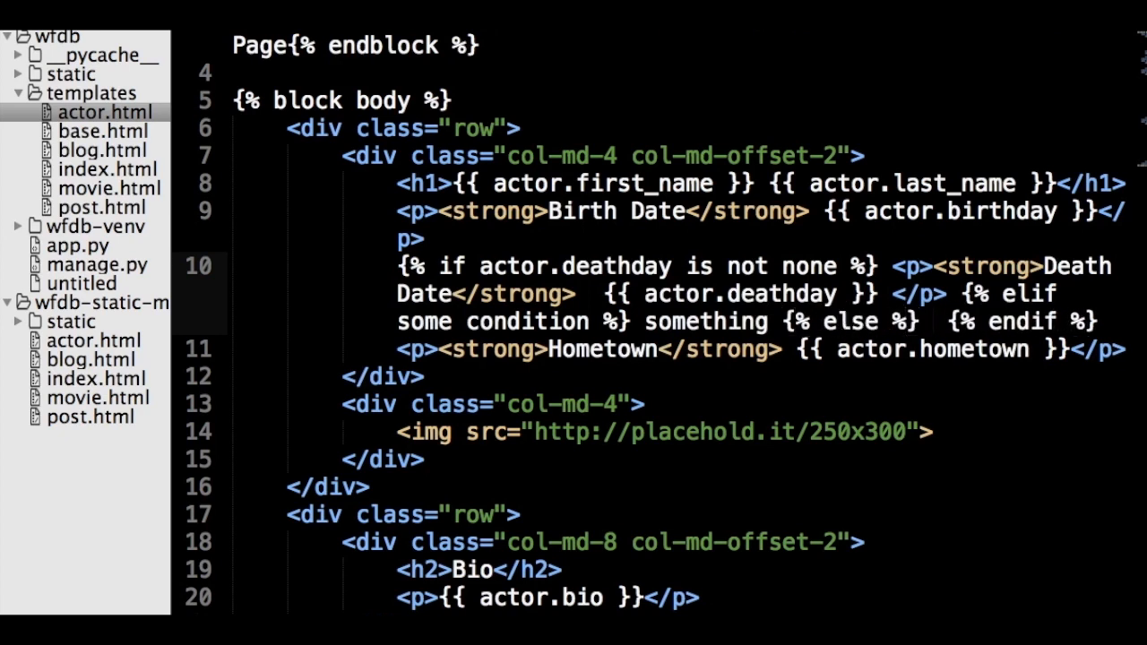
type("something else")
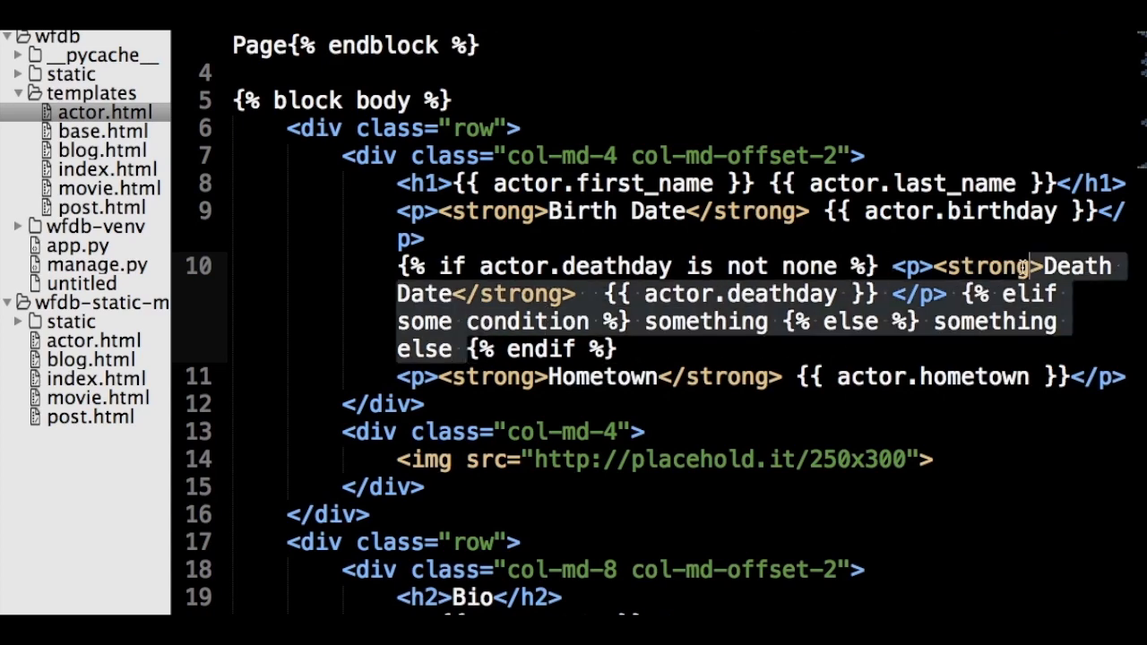
left_click(107, 188)
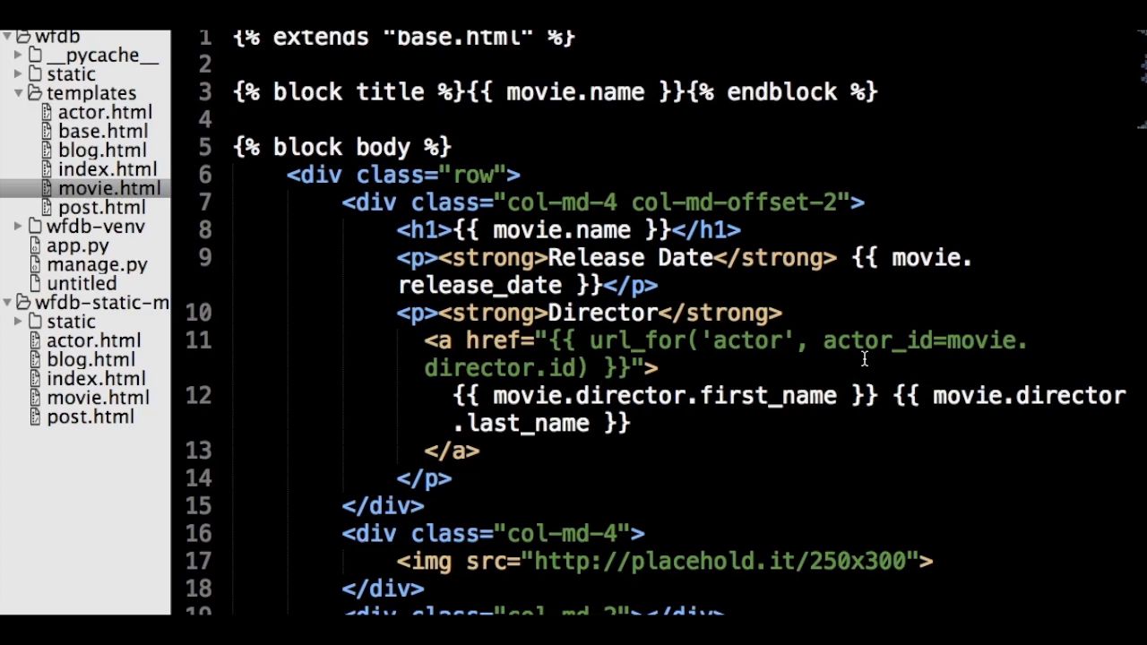
mouse_move(516, 293)
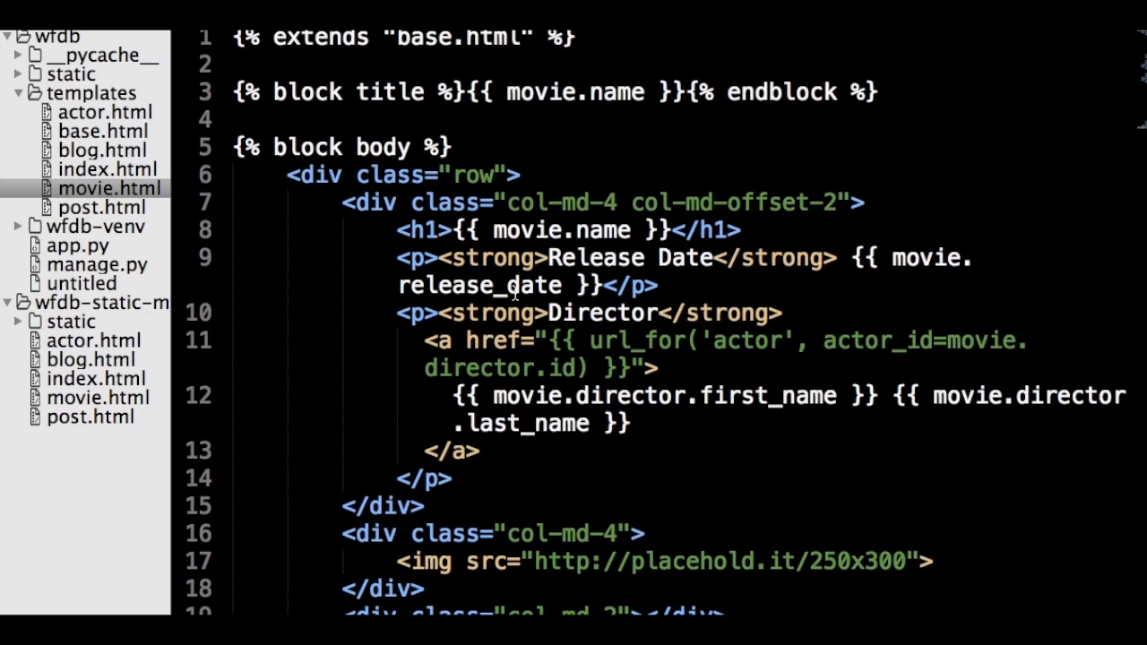
left_click_drag(396, 230, 480, 452)
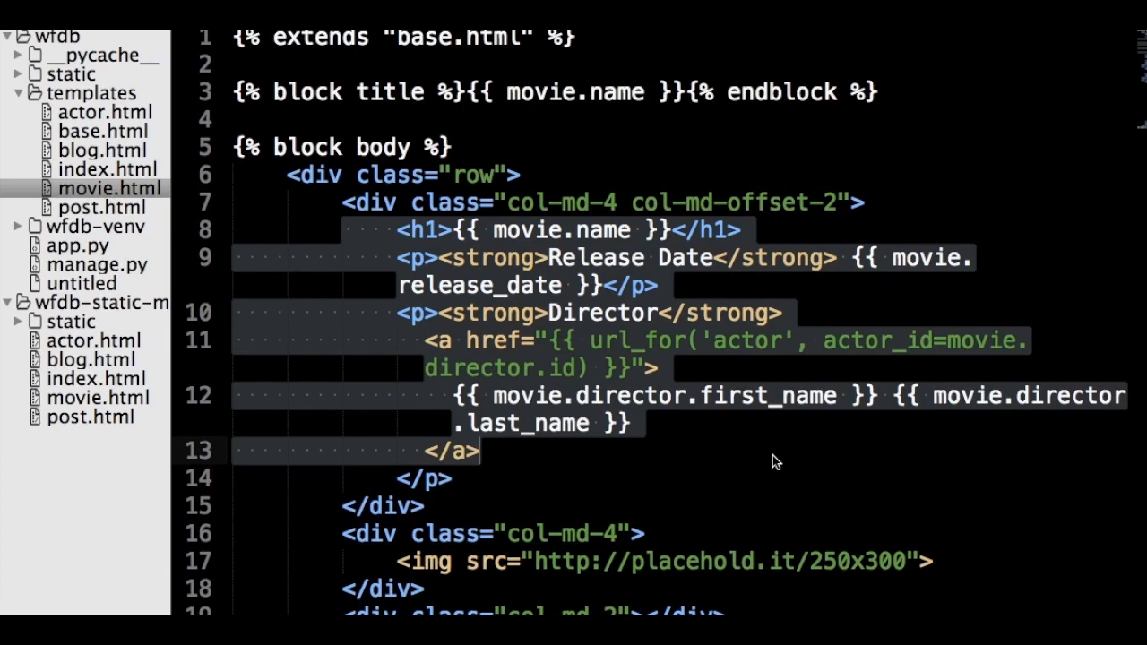
left_click(588, 341)
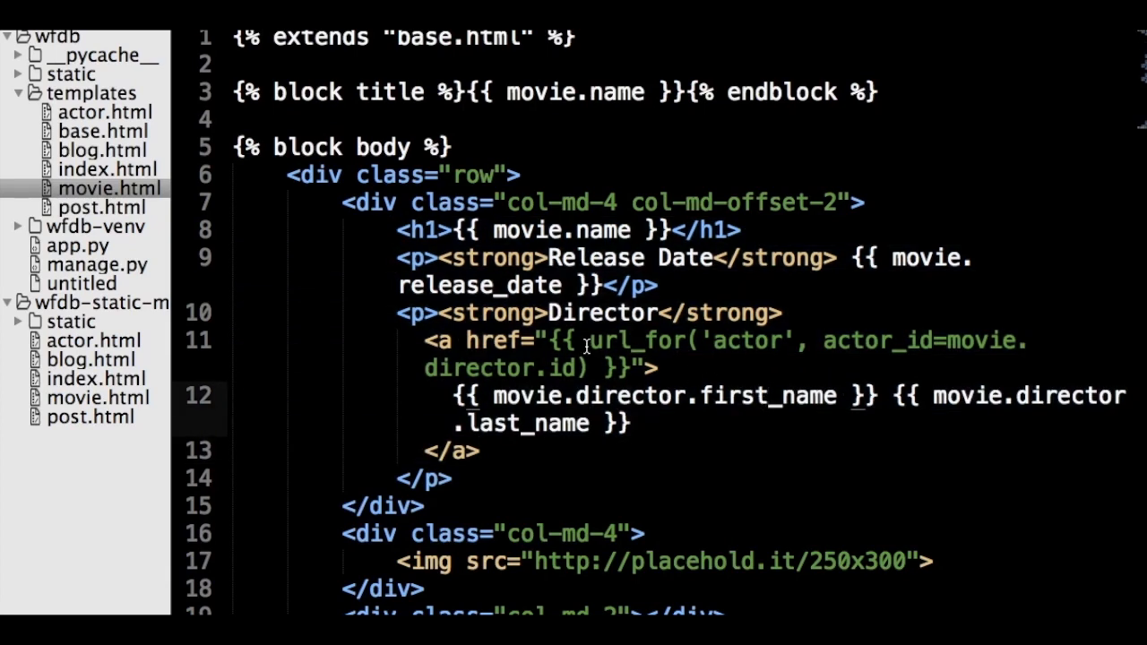
left_click_drag(588, 341, 587, 368)
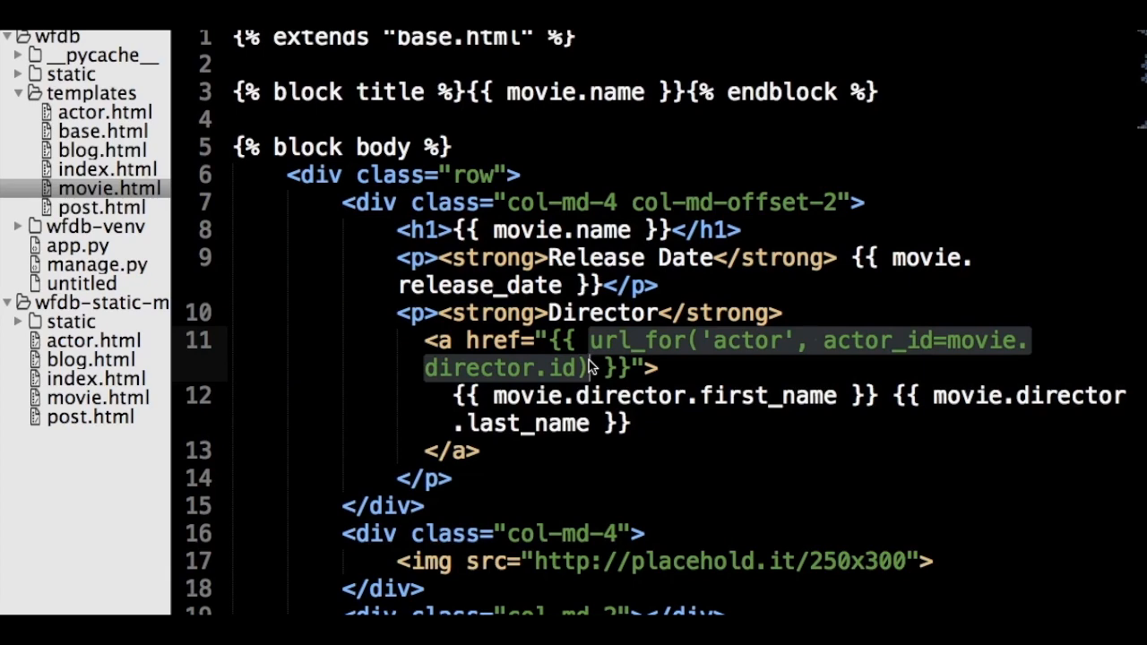
scroll("down", 3)
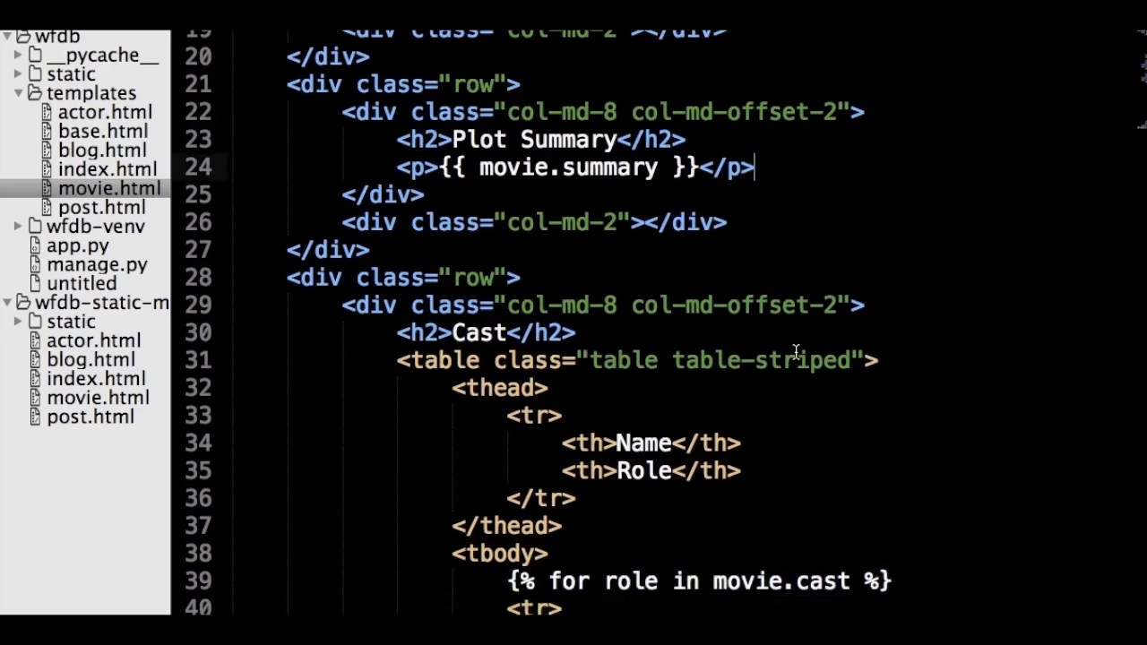
Add a Blog nav-item linking url_for('blog') in base.html and view Blog Post Four in Chrome
left_click(103, 131)
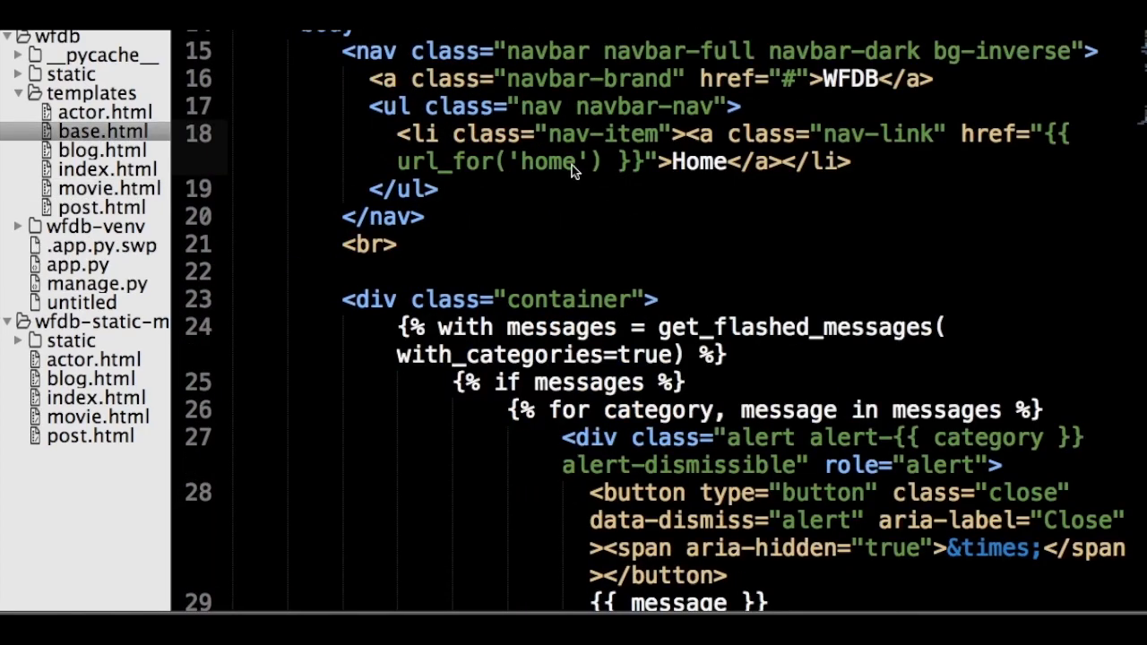
type("<li class=\"nav-item\"><a class=\"nav-link\" href=\"{{ url_for('blog') }}\">Blog</a></li>")
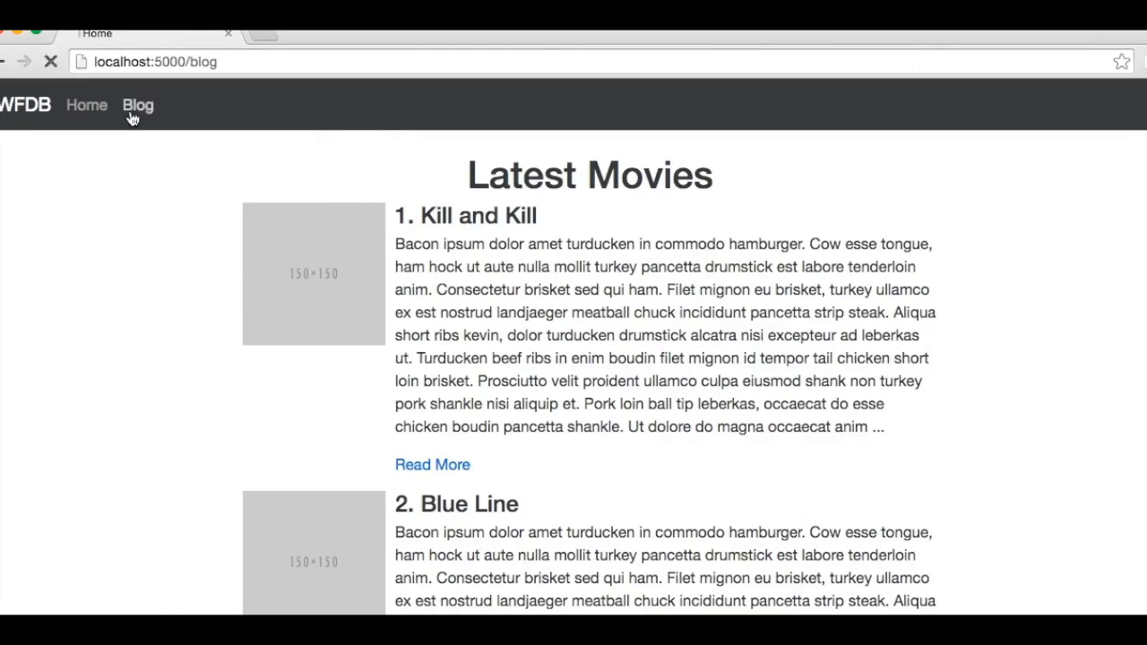
left_click(432, 464)
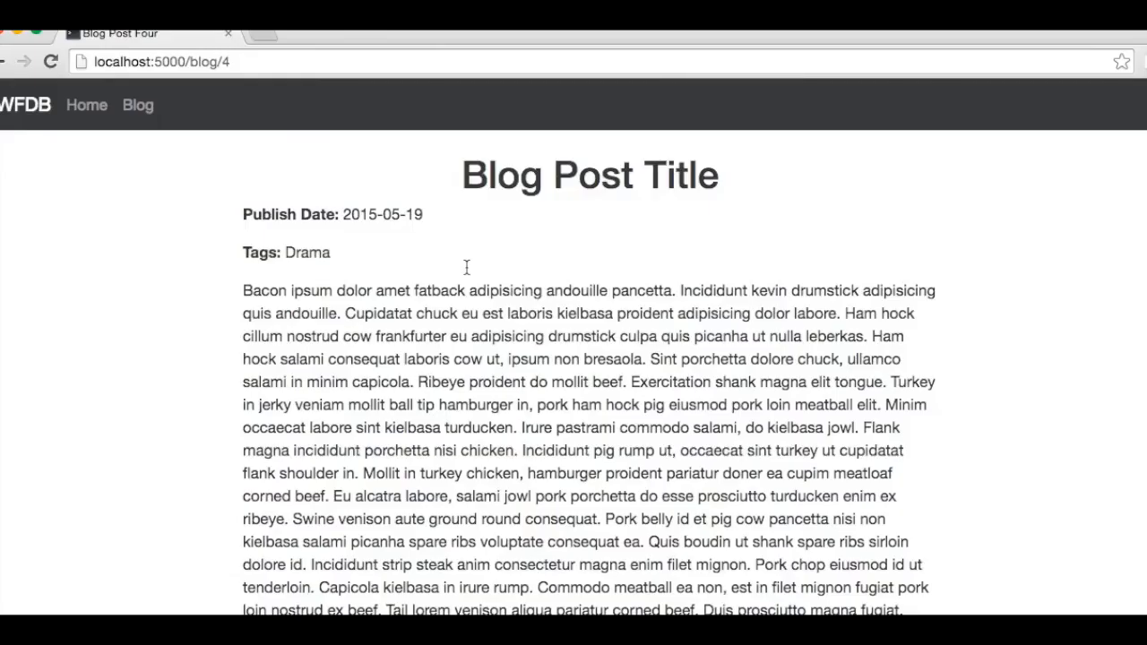
scroll("down", 3)
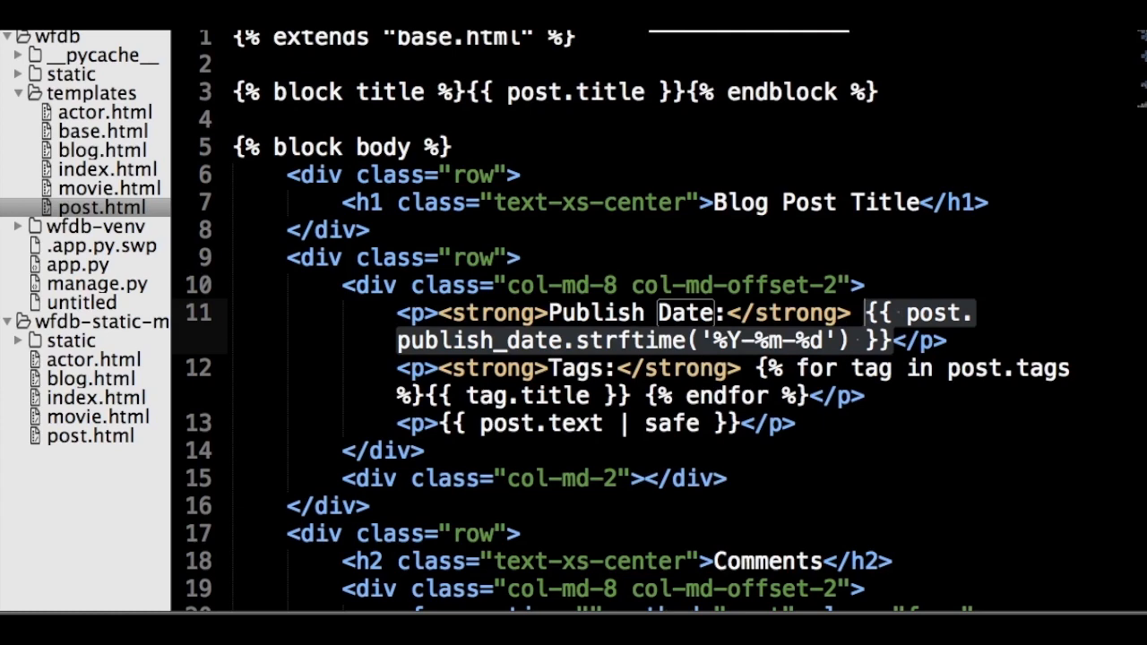
Check the format_date macro in base.html, then view blog.html's post loop with strftime('%Y-%m-%d')
left_click(101, 131)
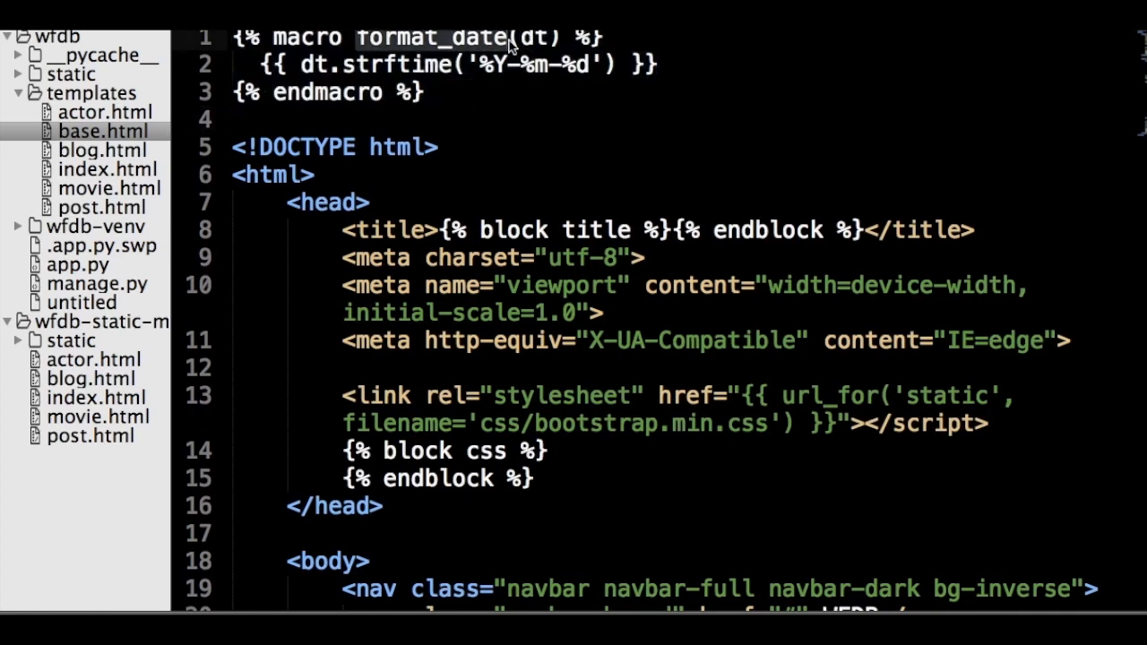
double_click(430, 37)
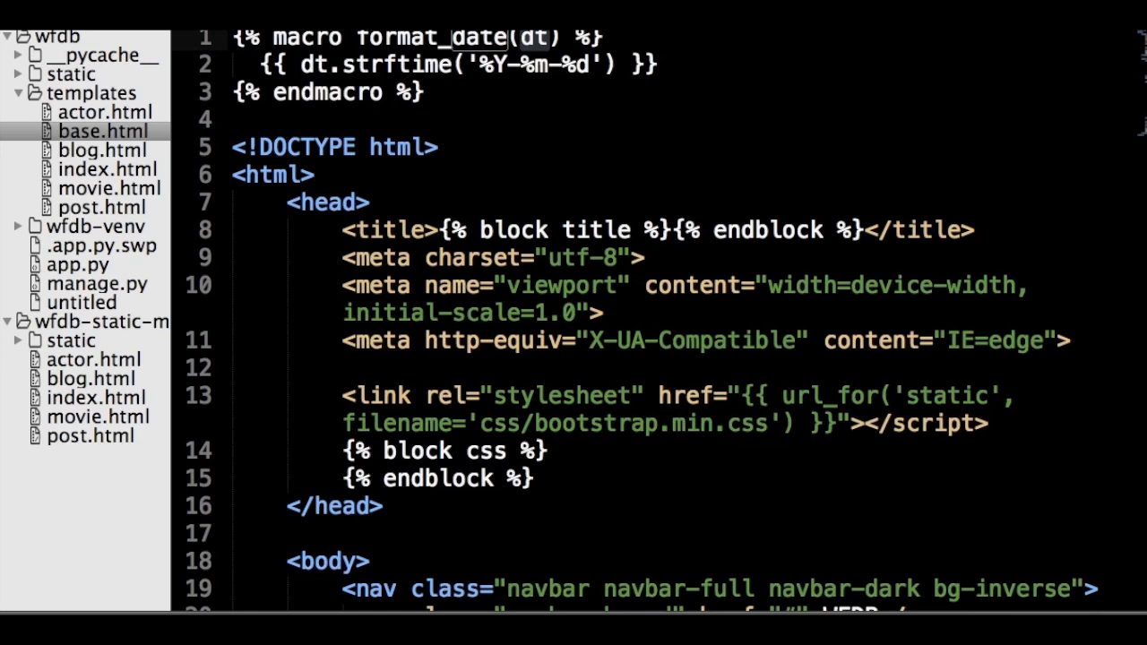
left_click(101, 151)
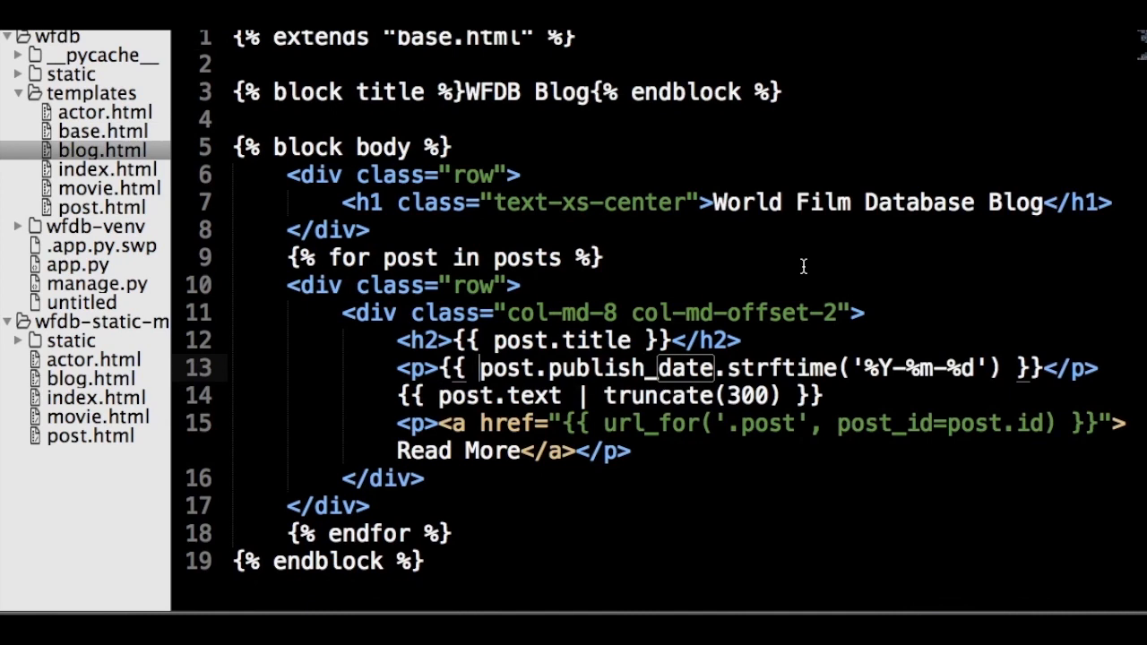
Call format_date(post.publish_date) in blog.html and confirm Publish Date 2015-05-19 on blog post 4
type("format_date(post.publish_date)")
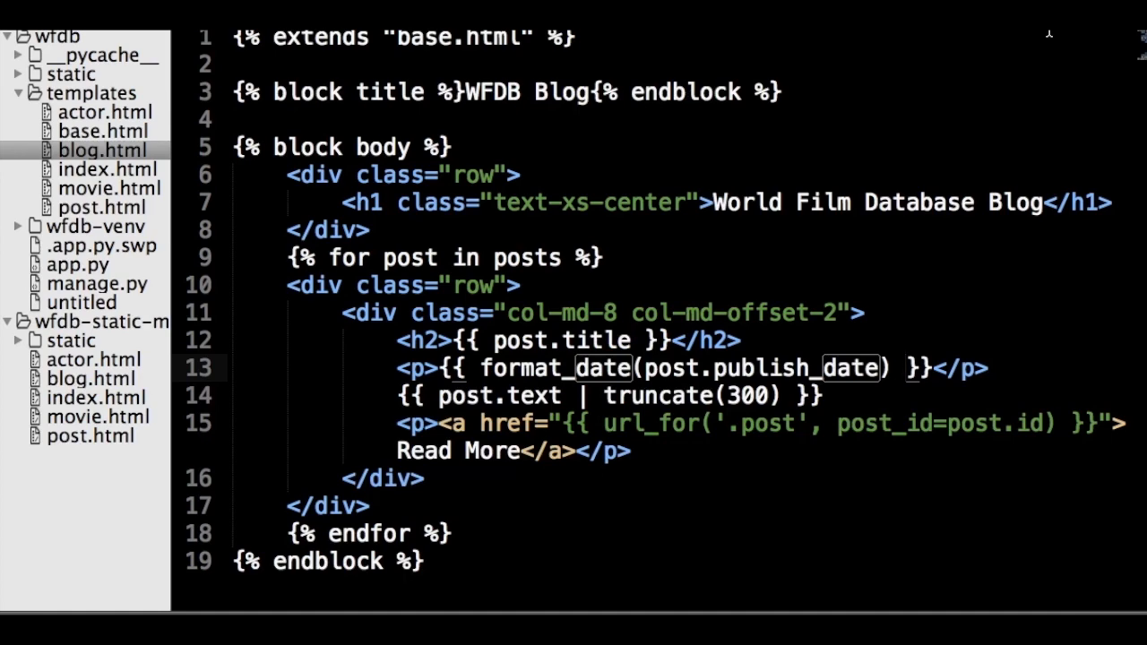
left_click(90, 208)
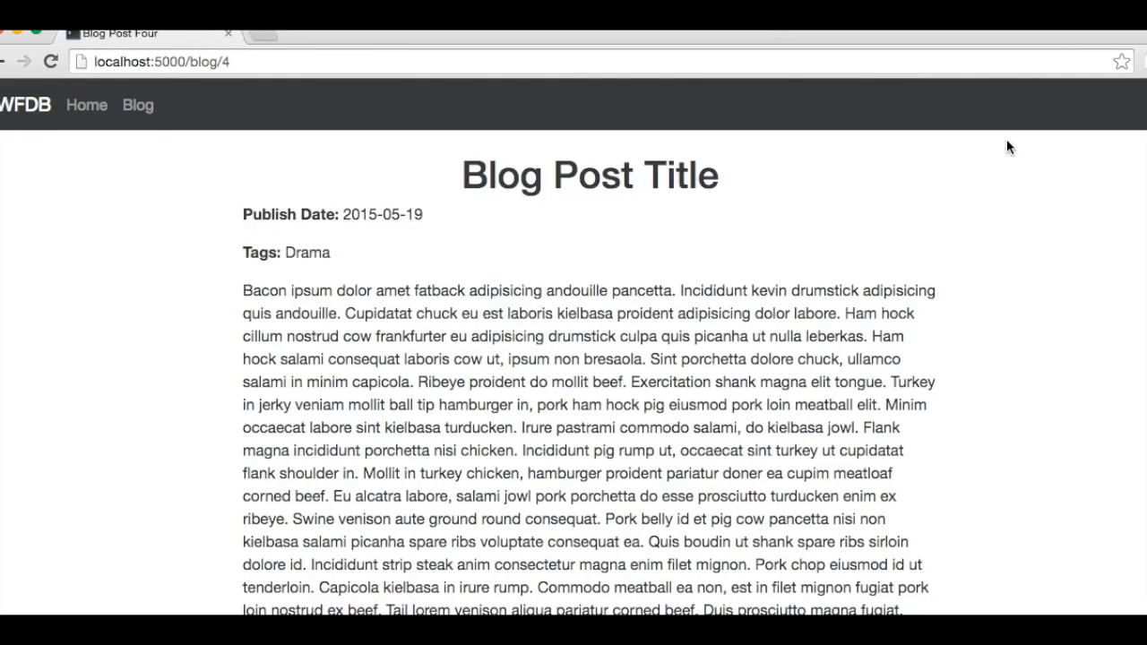
mouse_move(896, 189)
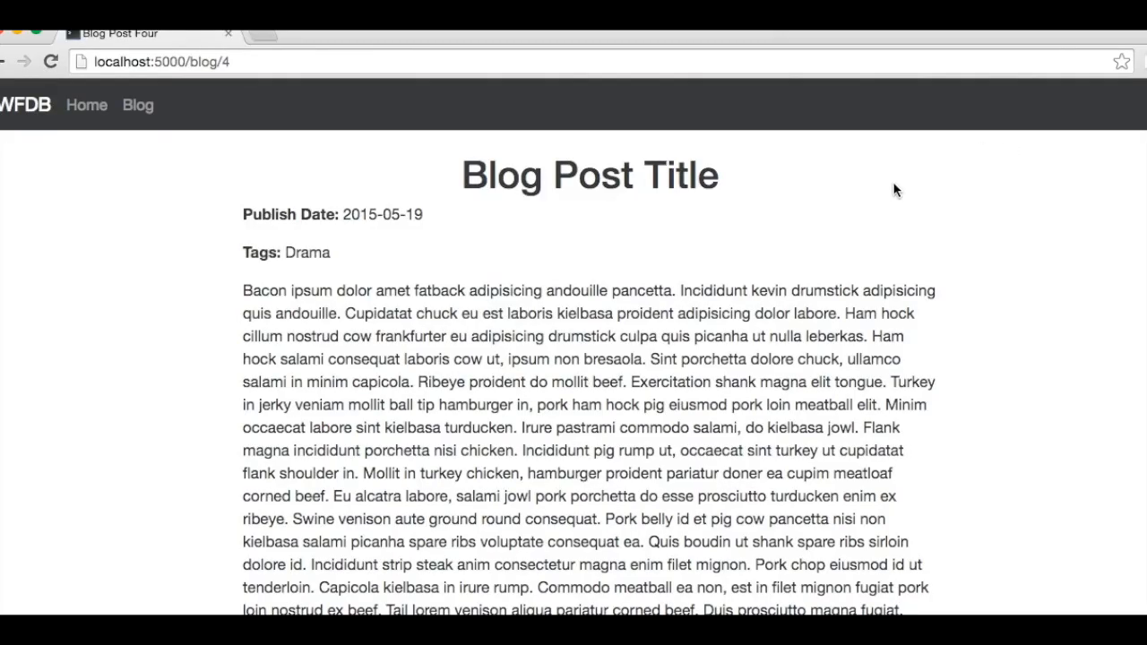
mouse_move(451, 278)
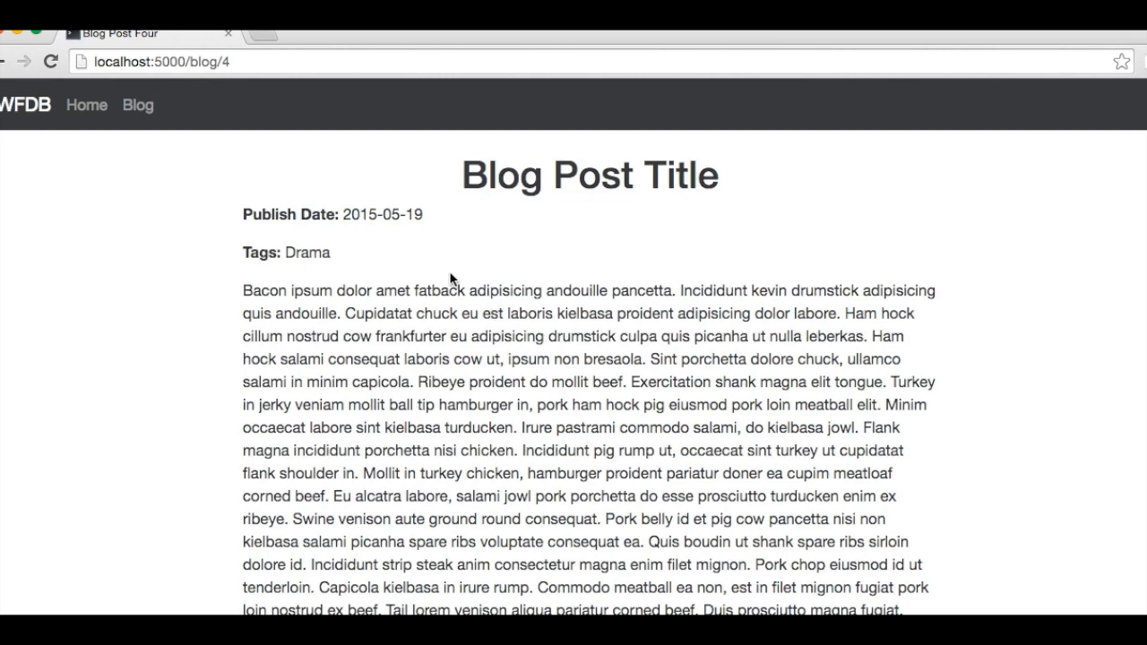
double_click(383, 215)
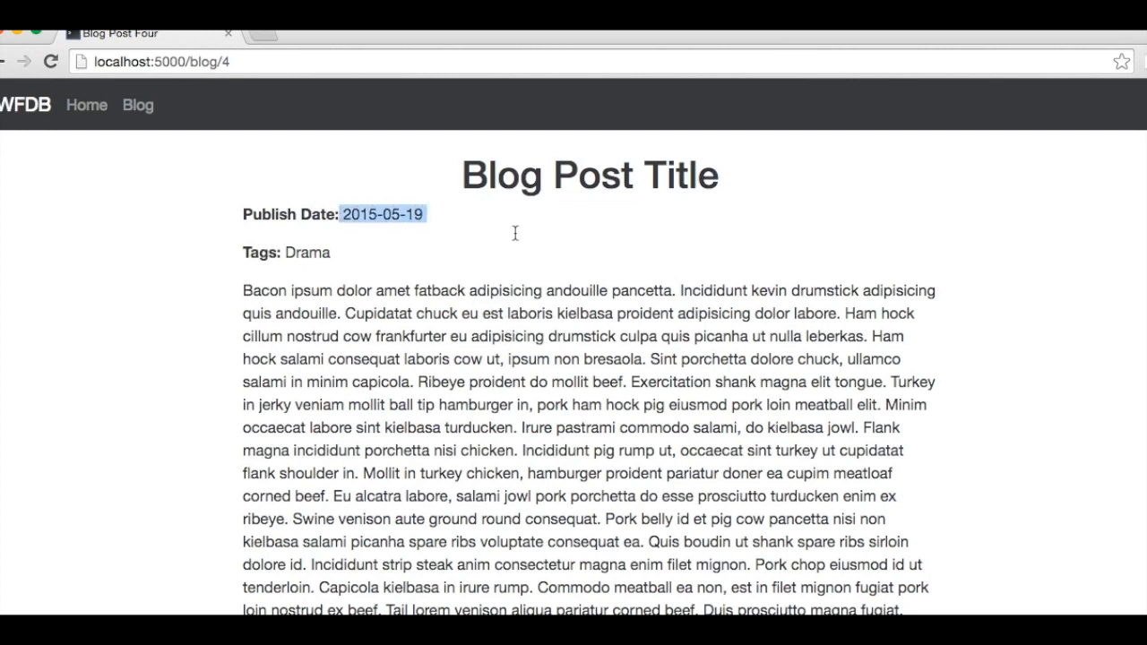
mouse_move(518, 262)
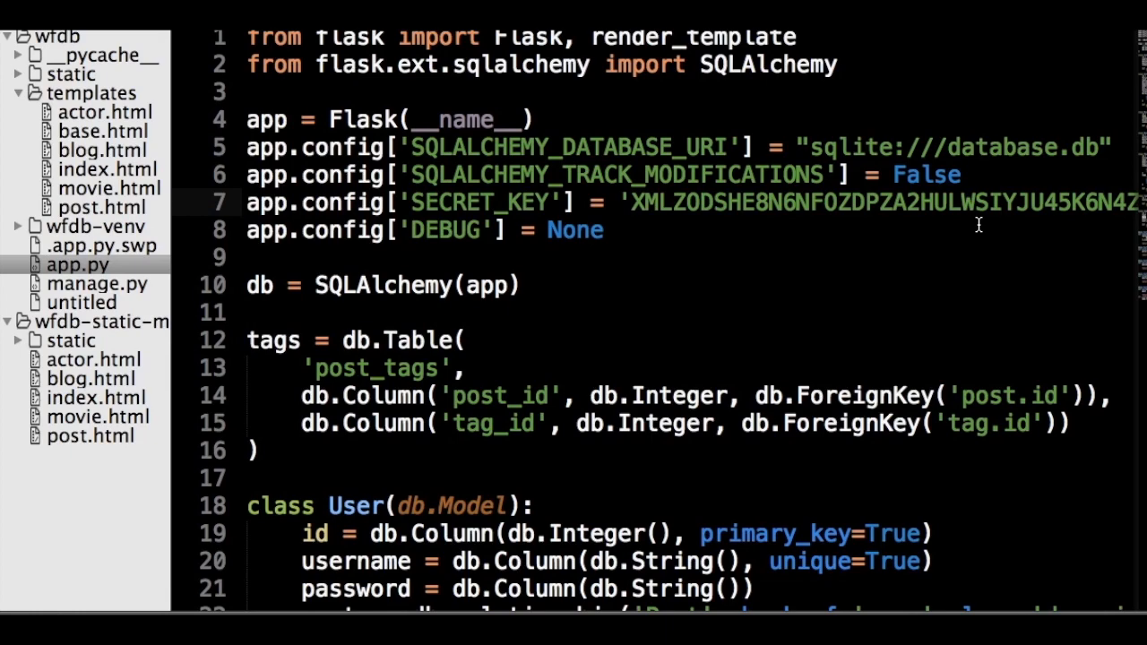
Scroll across app.py's new flask_wtf and wtforms import lines
scroll("right", 3)
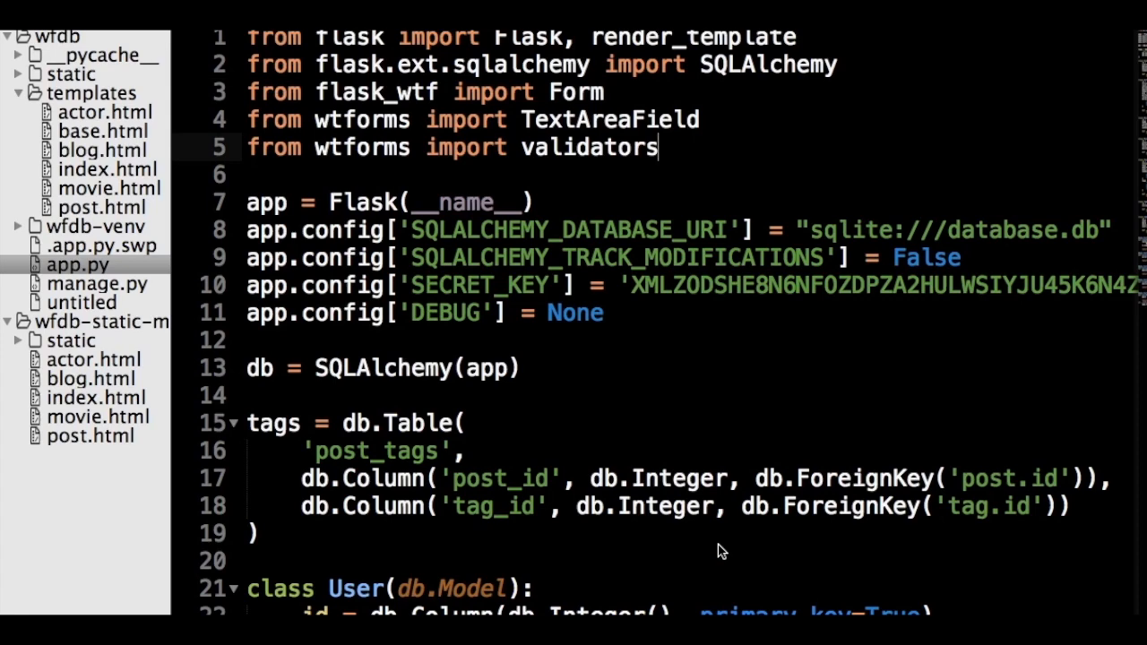
scroll("down", 3)
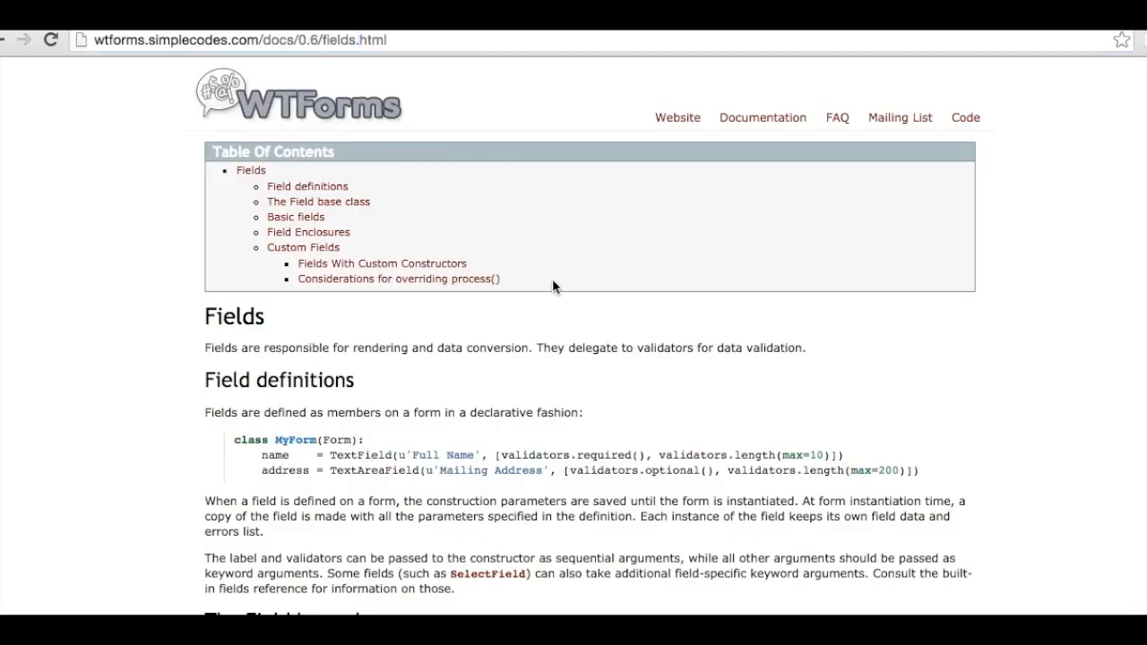
mouse_move(305, 247)
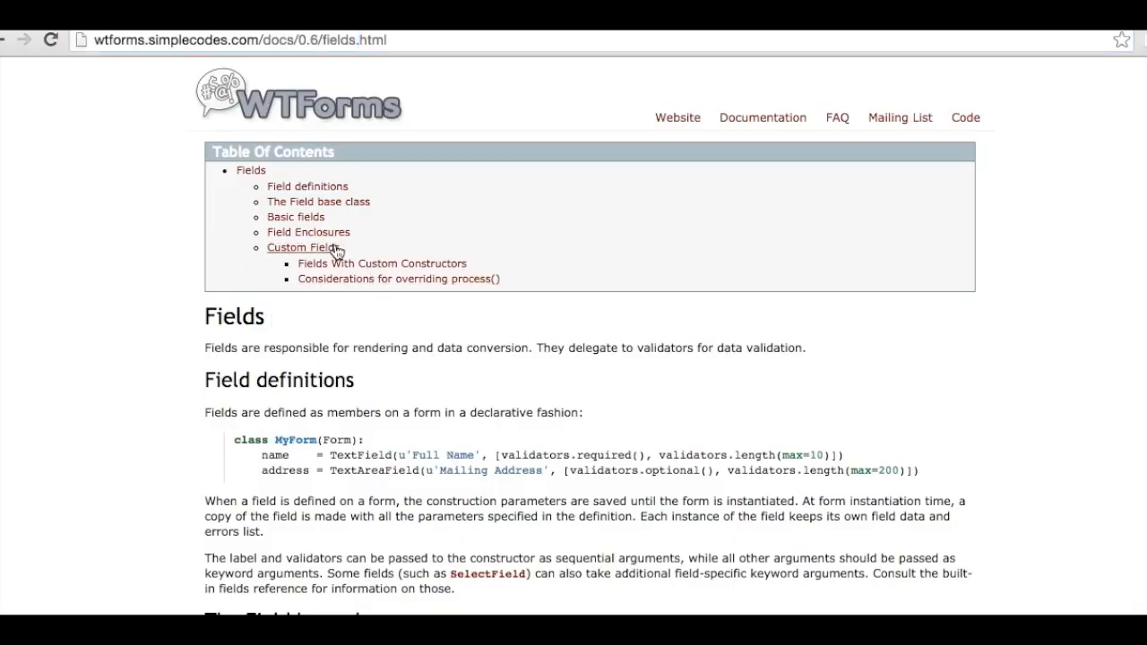
Jump to the Custom Fields section of the WTForms 0.6 Fields docs
left_click(308, 232)
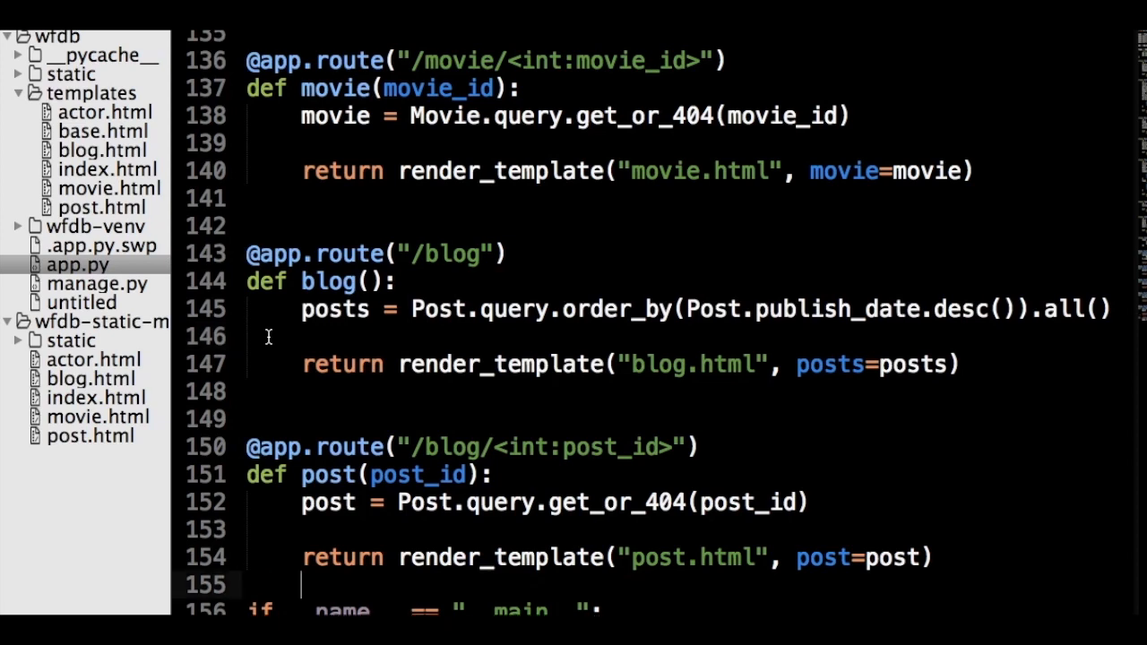
Give the post view methods=["GET", "POST"] and form = CommentForm(), then view blog post 3's comment form
type("form = CommentForm()")
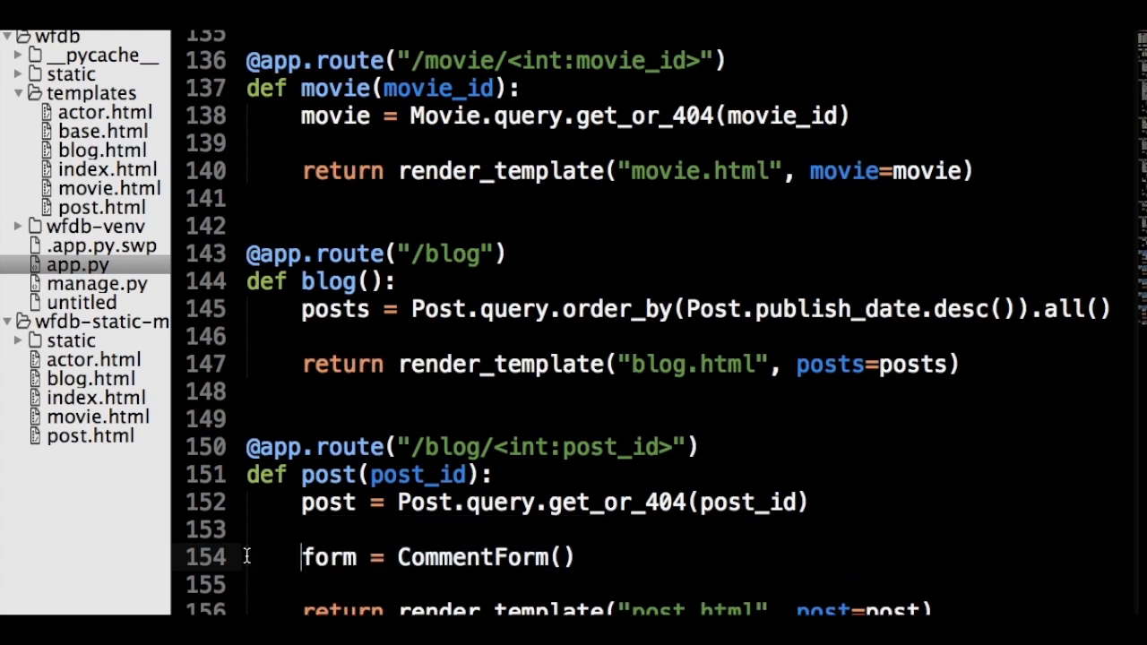
type(", methods=[\"GET\", \"POST\"]")
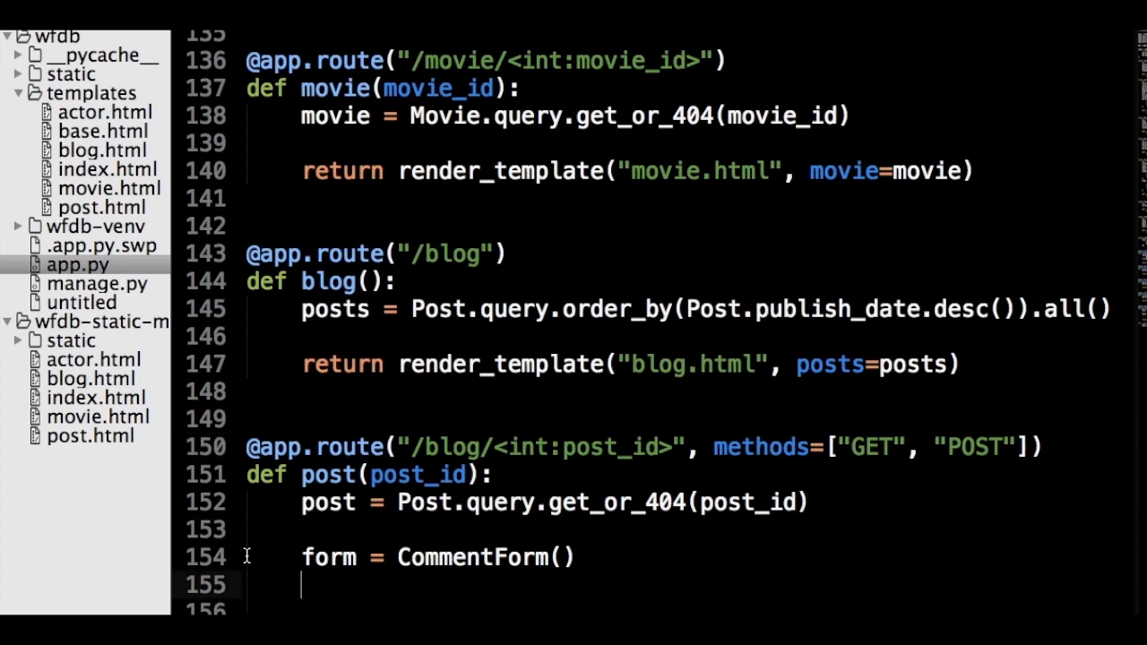
mouse_move(254, 559)
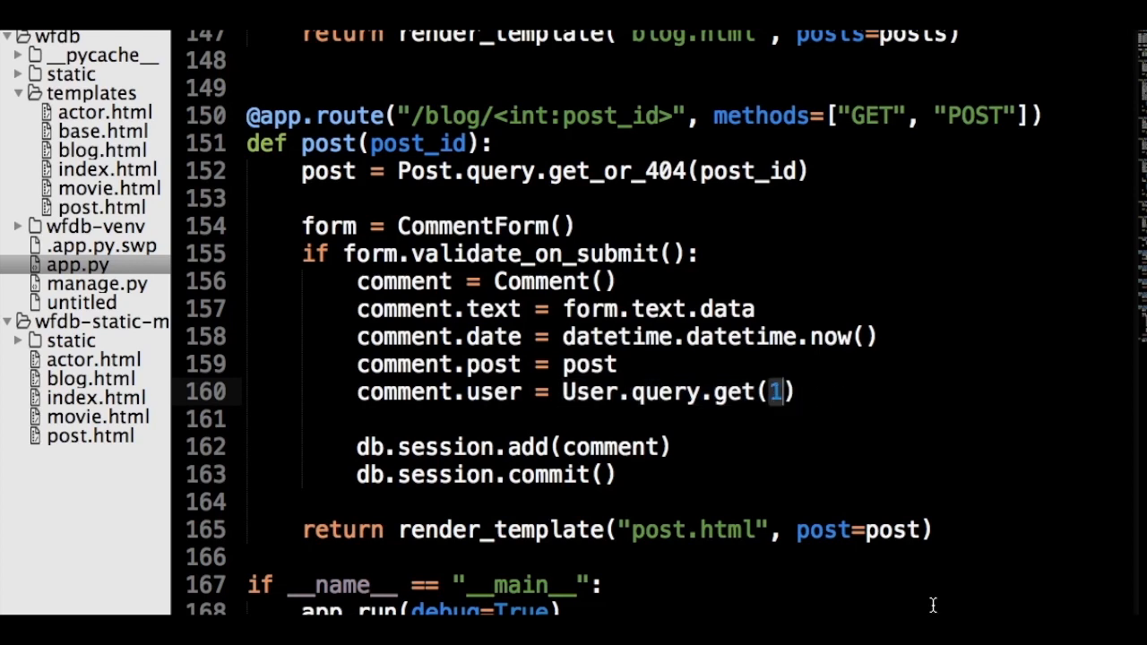
left_click(90, 208)
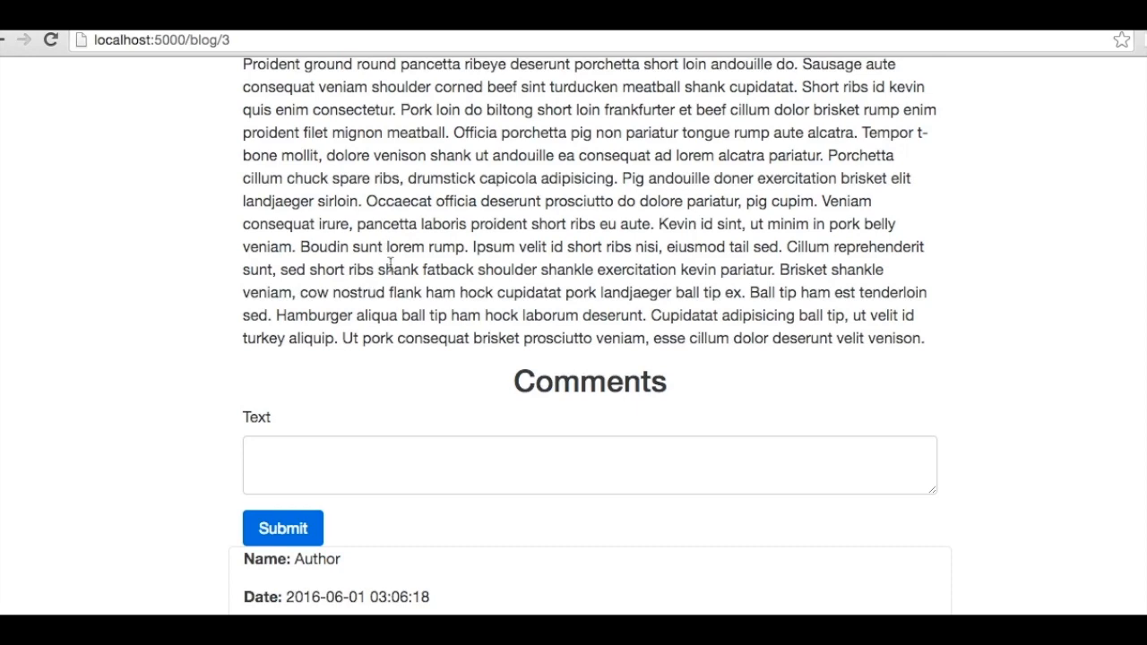
Submit the comment 'hel' on blog post 3, producing NameError: name 'datetime' is not defined
type("hel")
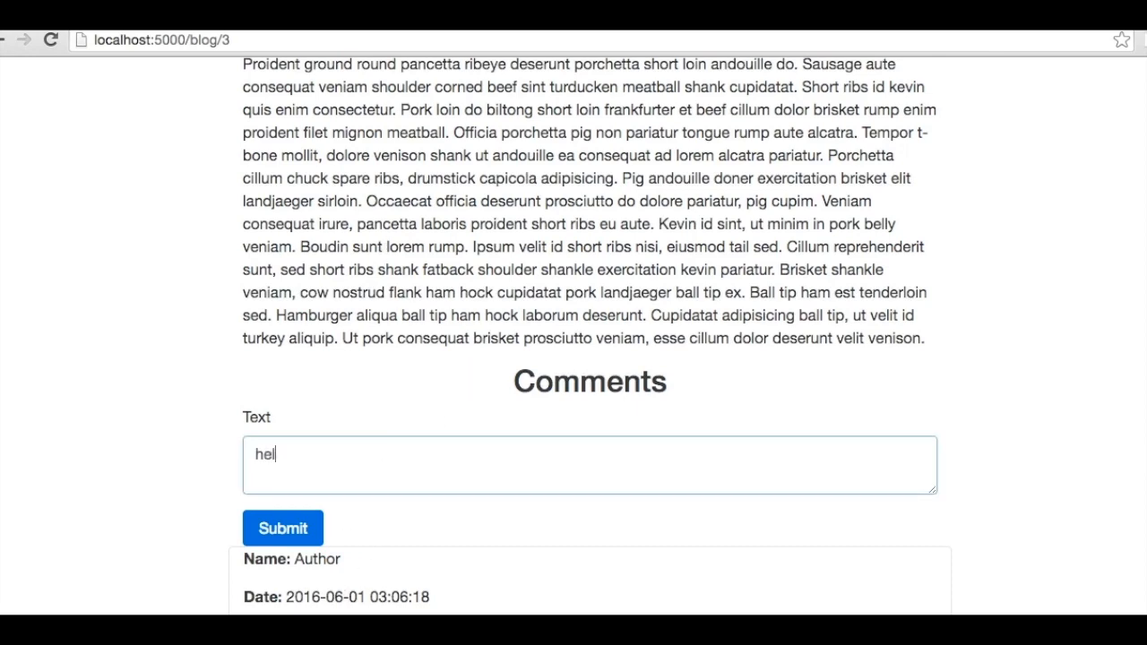
left_click(283, 527)
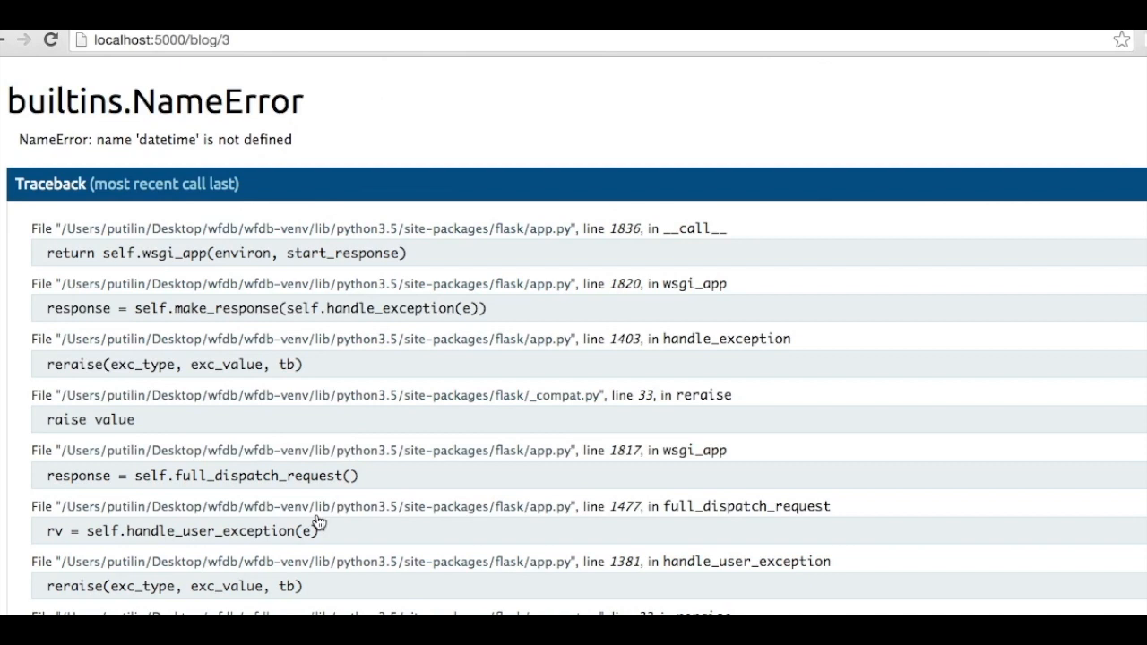
mouse_move(321, 513)
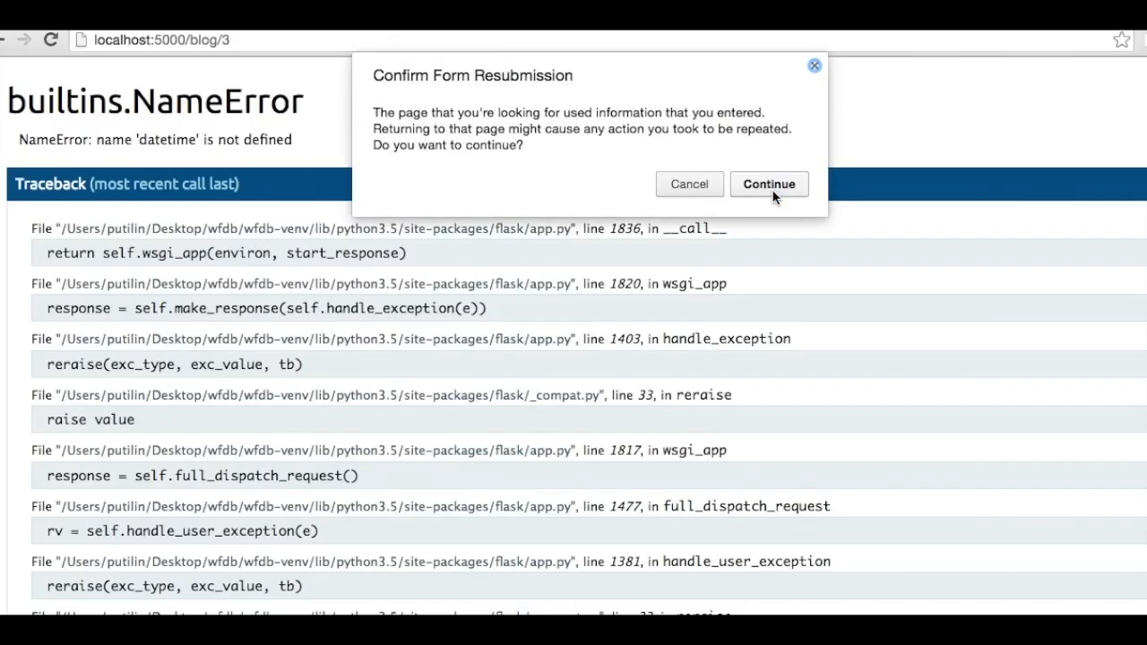
Resubmit the form and post the 'hello world 2' comment, which appears dated 2016-06-20 under post 3
left_click(767, 182)
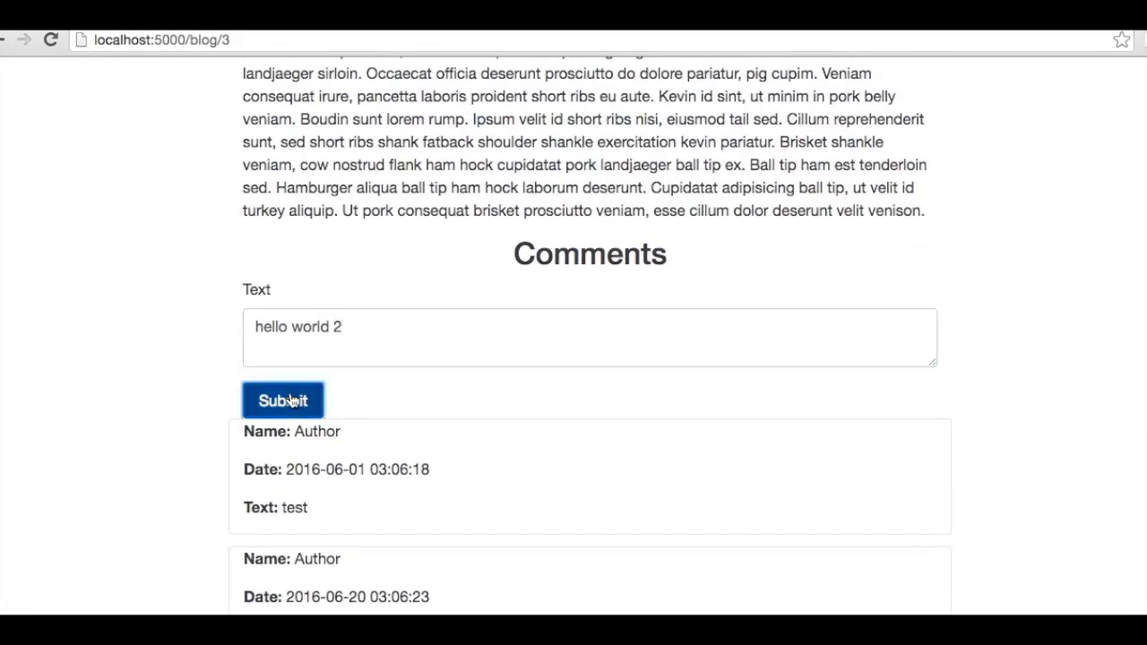
left_click(283, 399)
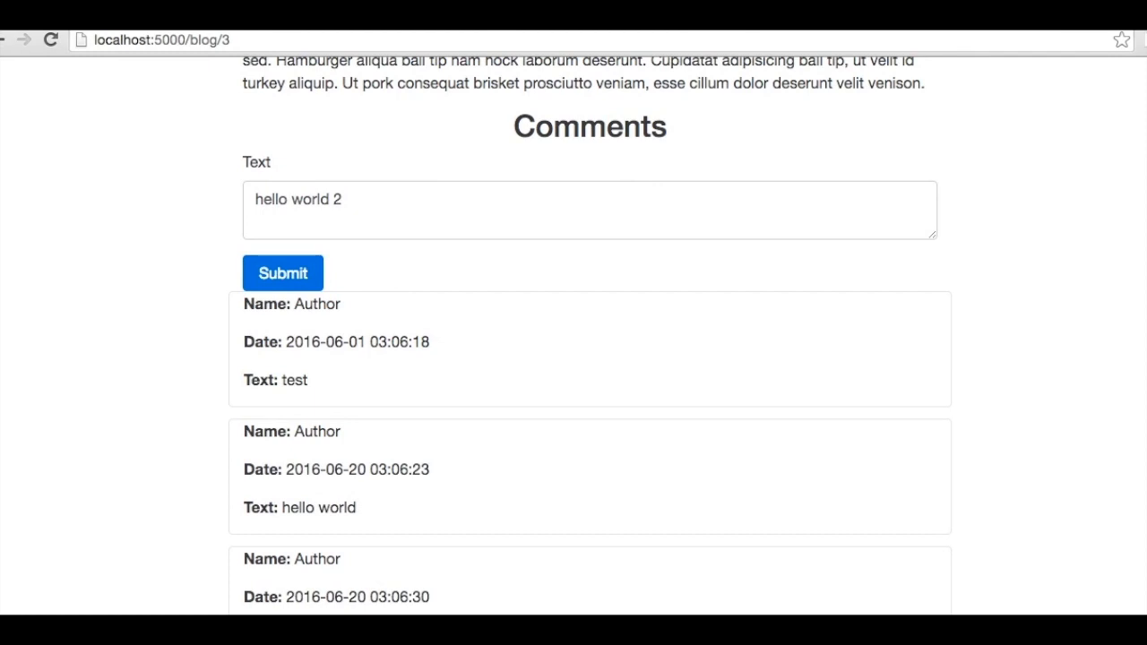
left_click(336, 199)
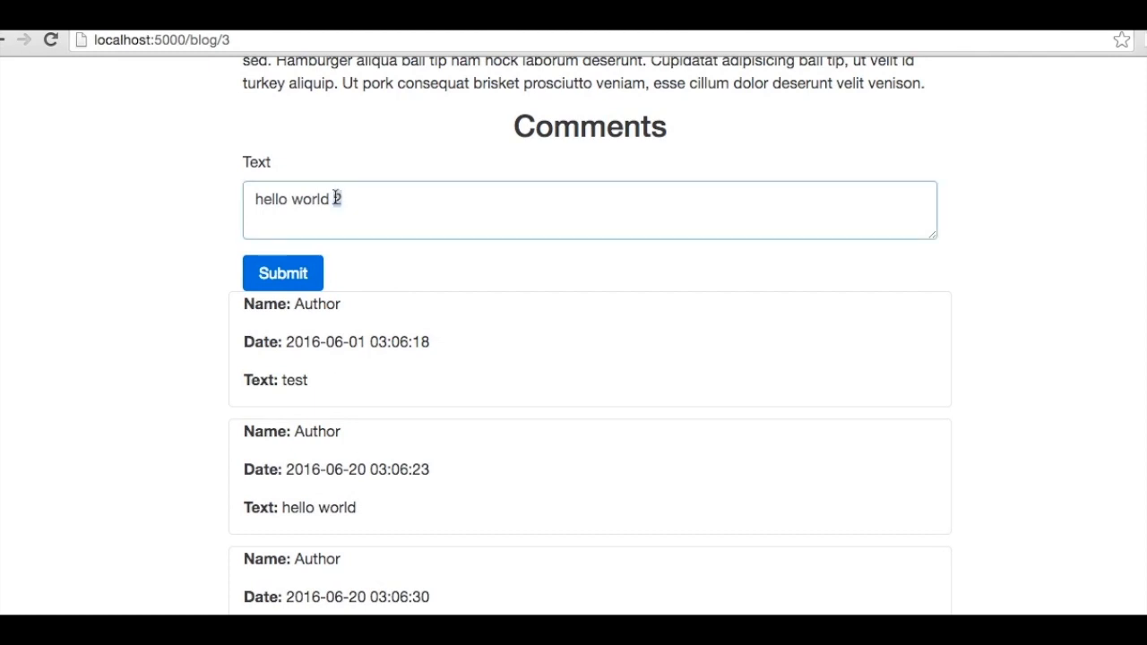